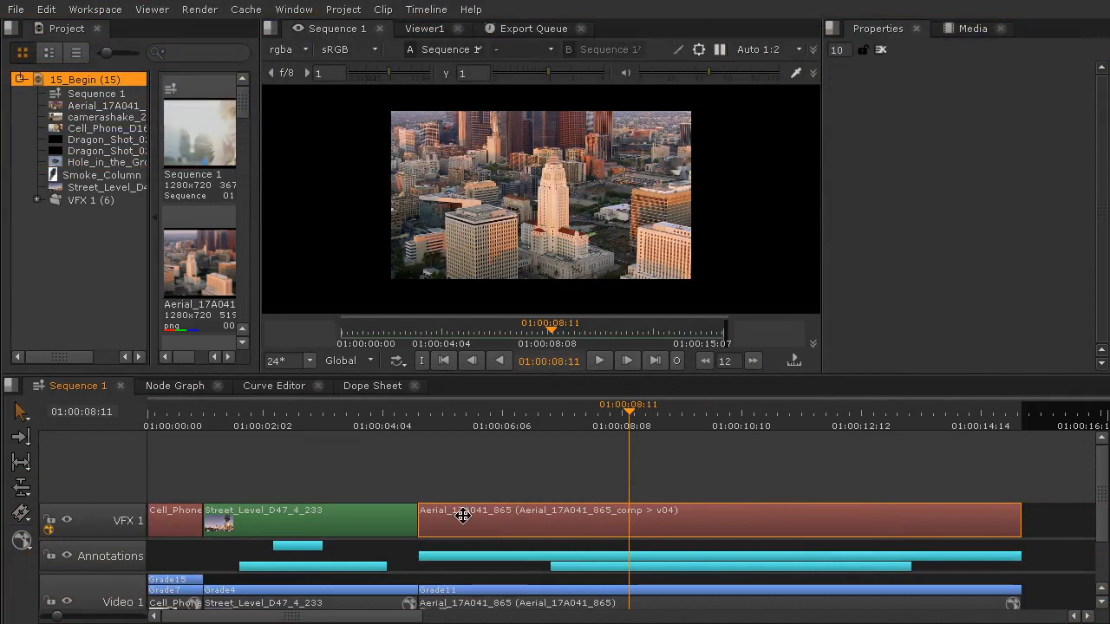
{"action": "mouse_move", "coordinate": [475, 514]}
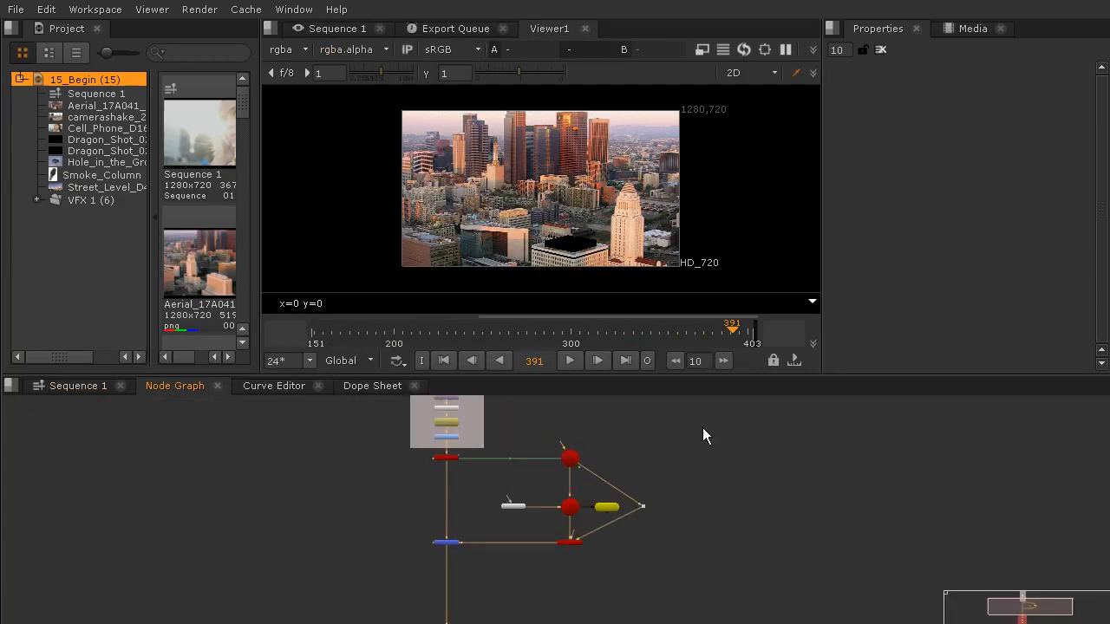
{"action": "mouse_move", "coordinate": [668, 495]}
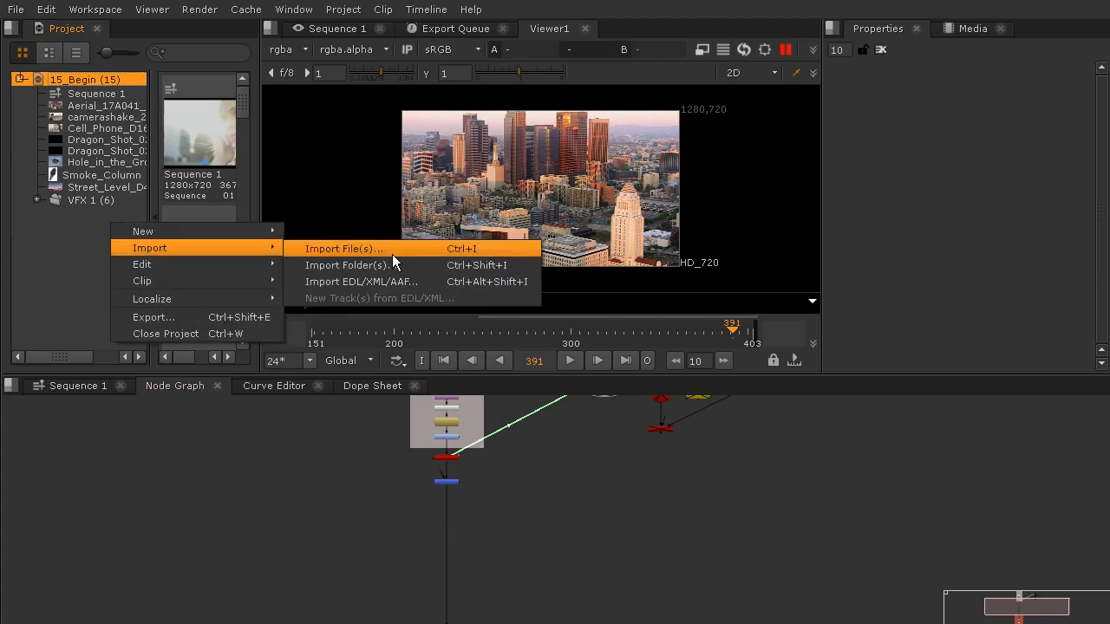
{"action": "mouse_move", "coordinate": [350, 256]}
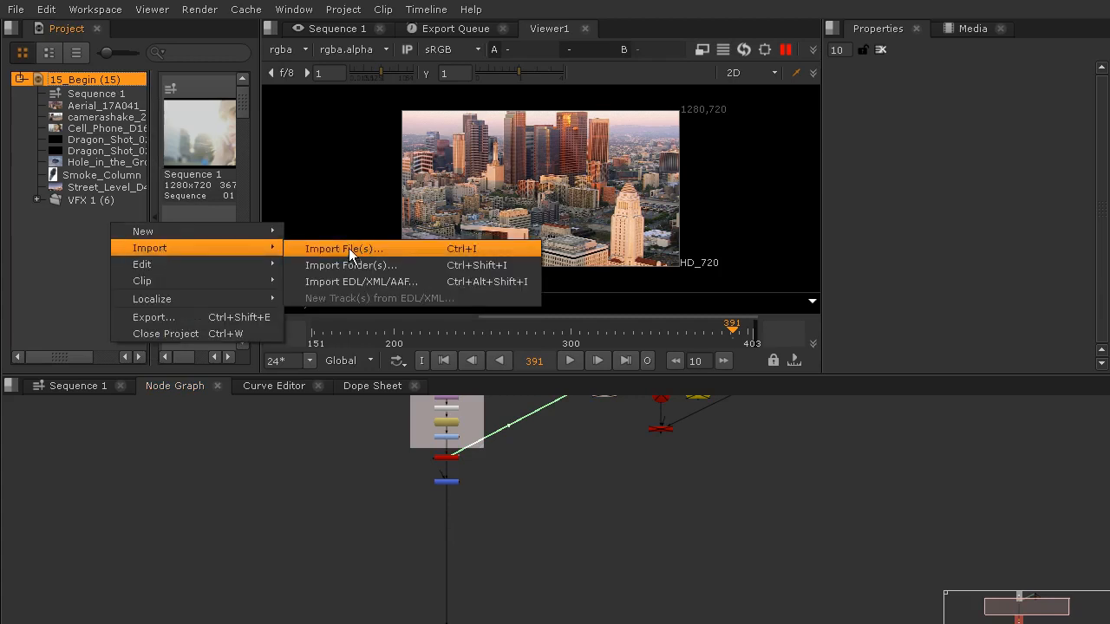
- Import the five Dragon_Shot_03 tif sequences (Alpha, AO, BShad, Color, GShad) from Reference Files
{"action": "left_click", "coordinate": [340, 250]}
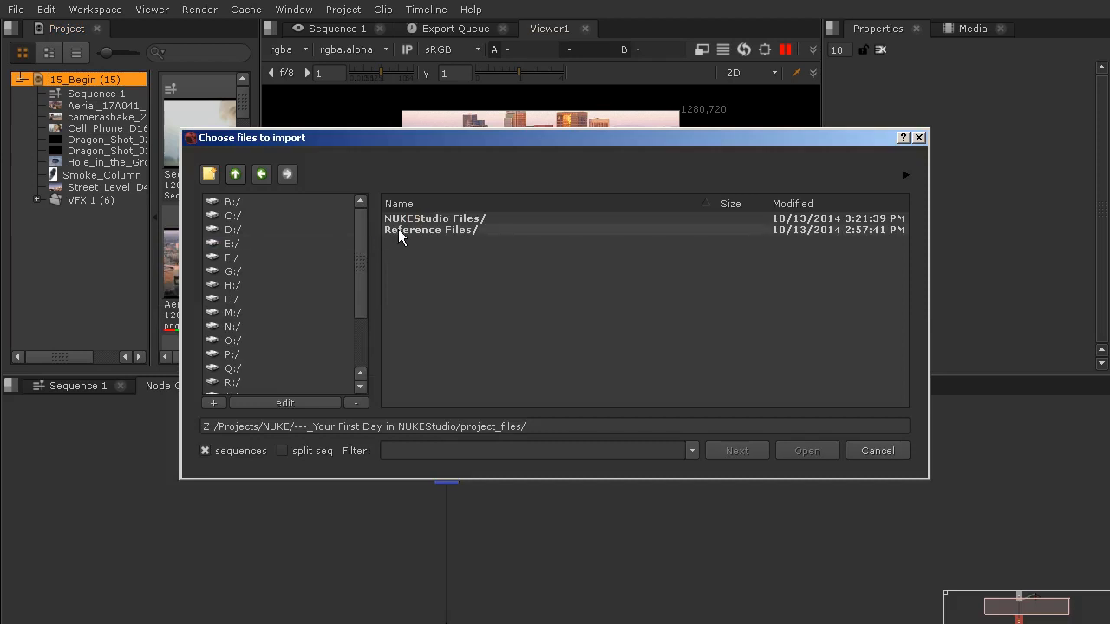
{"action": "double_click", "coordinate": [430, 229]}
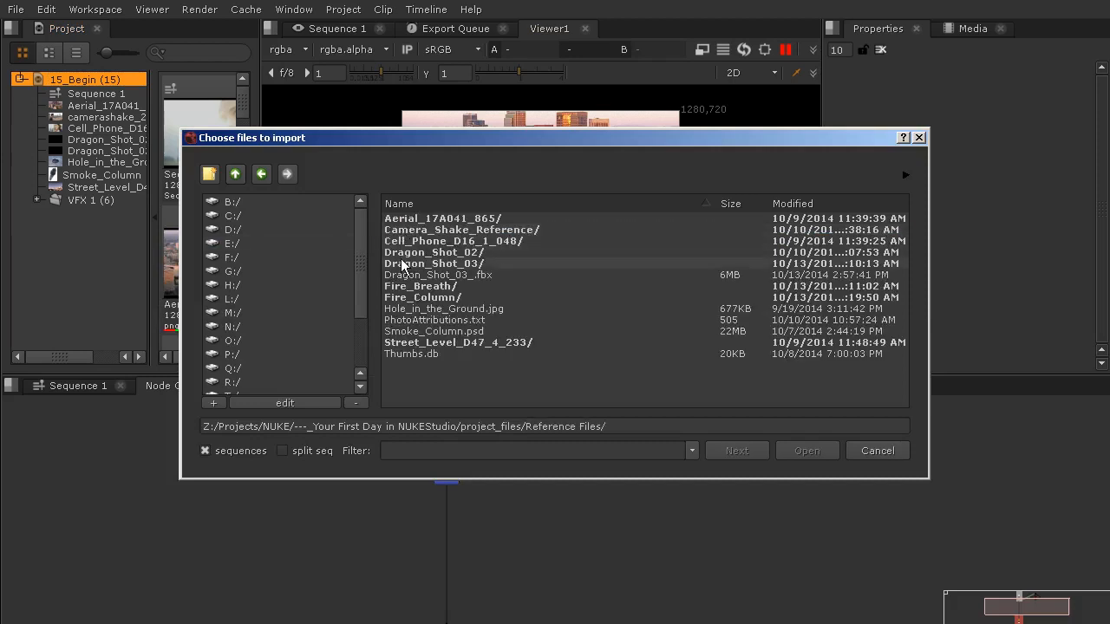
{"action": "double_click", "coordinate": [434, 264]}
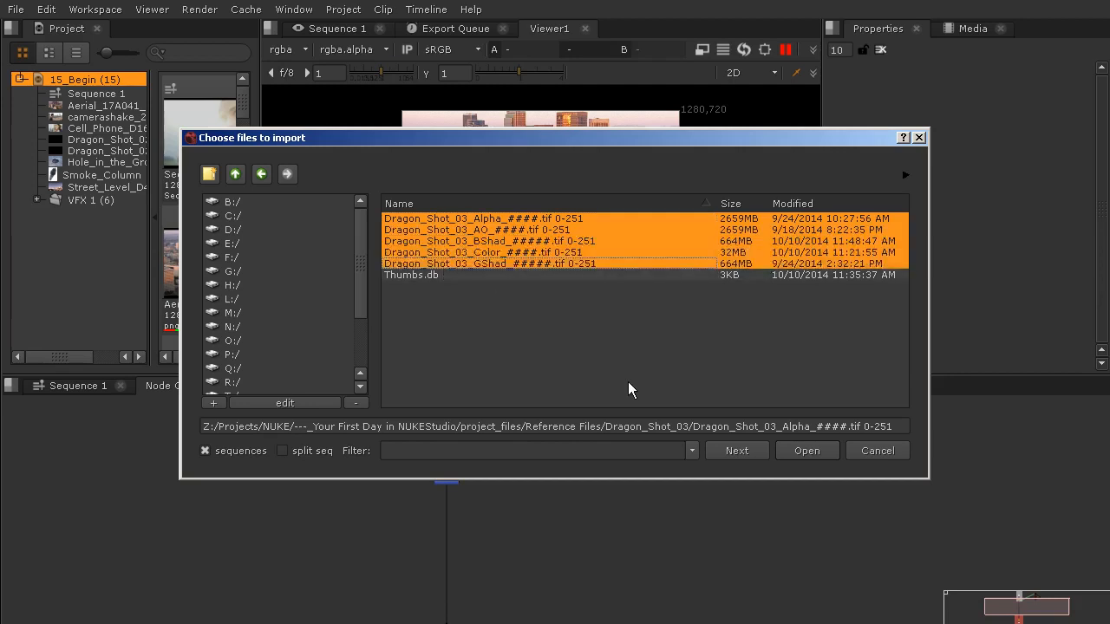
{"action": "left_click", "coordinate": [805, 451]}
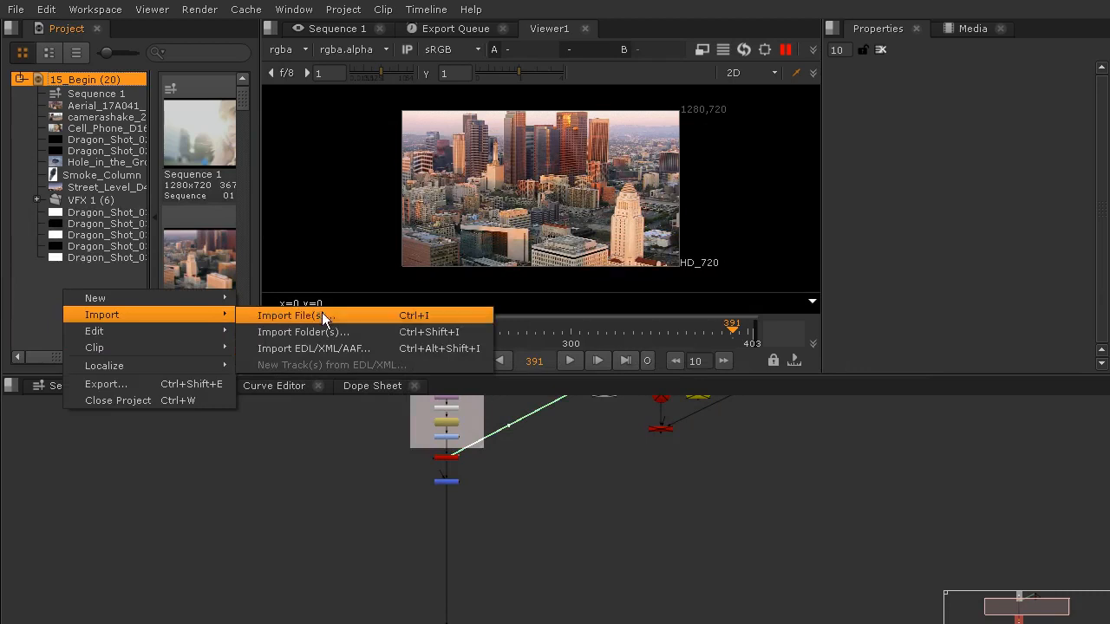
- Import the Fire_Breath tiff sequence from its Reference Files folder
{"action": "left_click", "coordinate": [295, 316]}
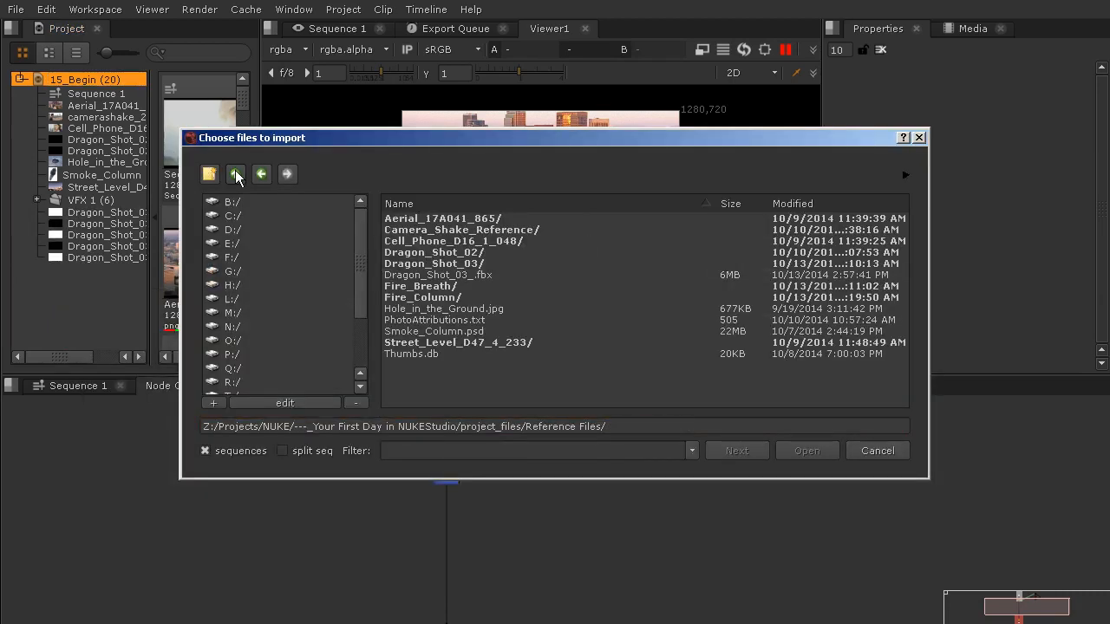
{"action": "double_click", "coordinate": [420, 285]}
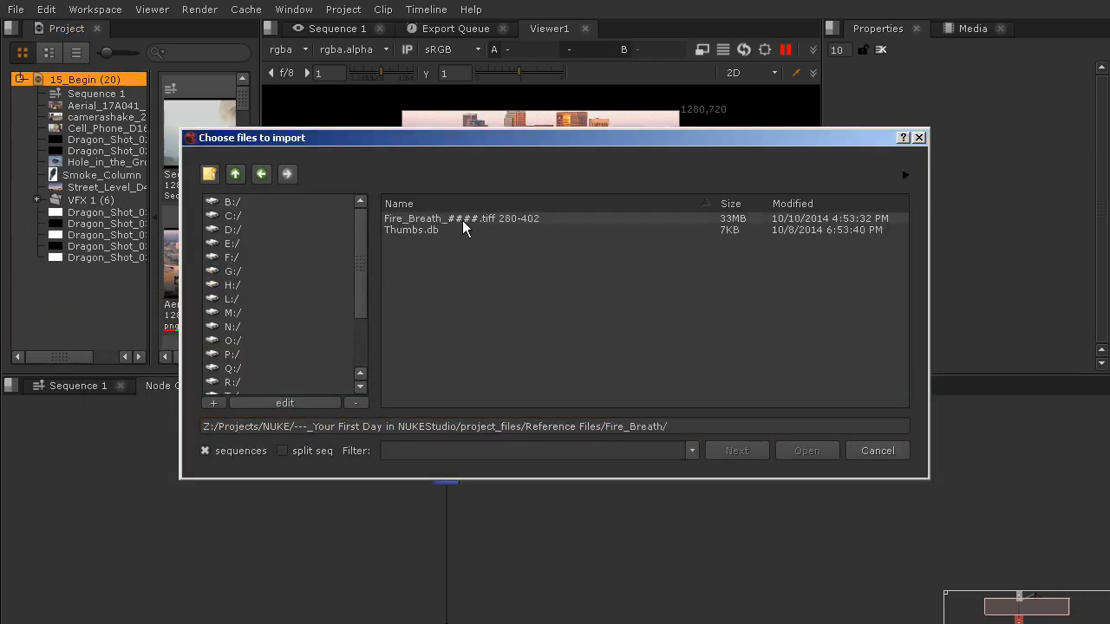
{"action": "left_click", "coordinate": [804, 451]}
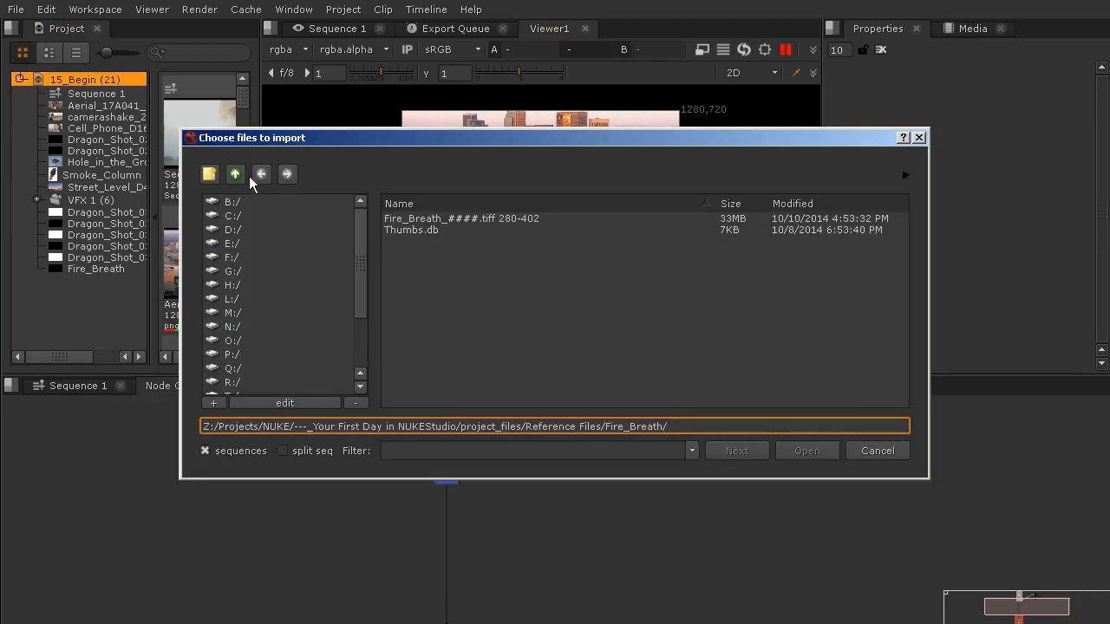
- Import the Fire_Column png sequence from its Reference Files folder
{"action": "left_click", "coordinate": [236, 174]}
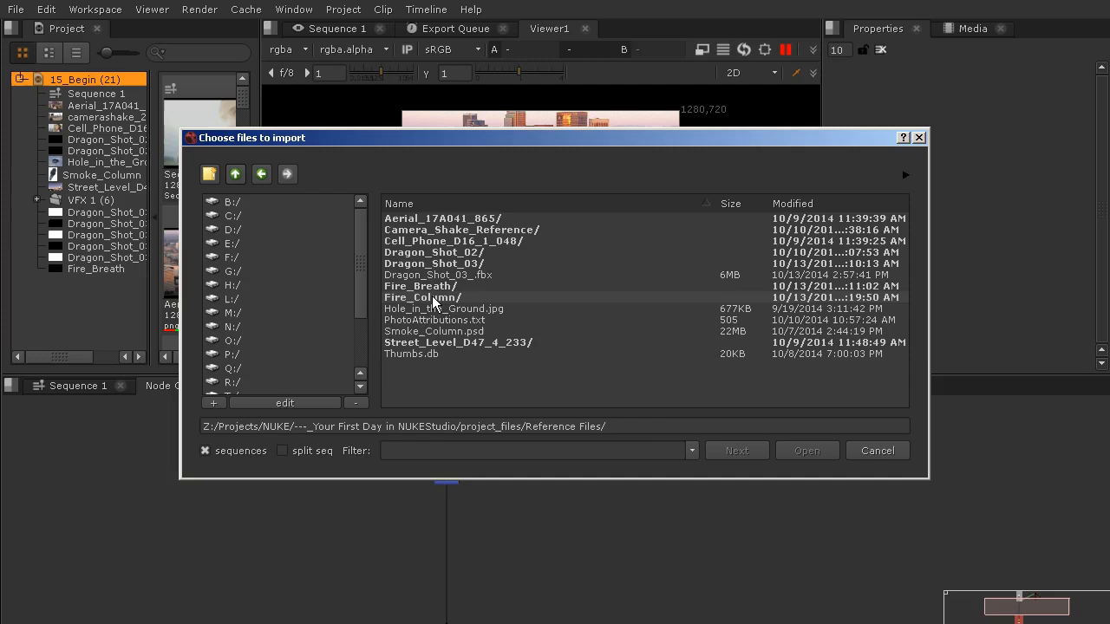
{"action": "double_click", "coordinate": [423, 298]}
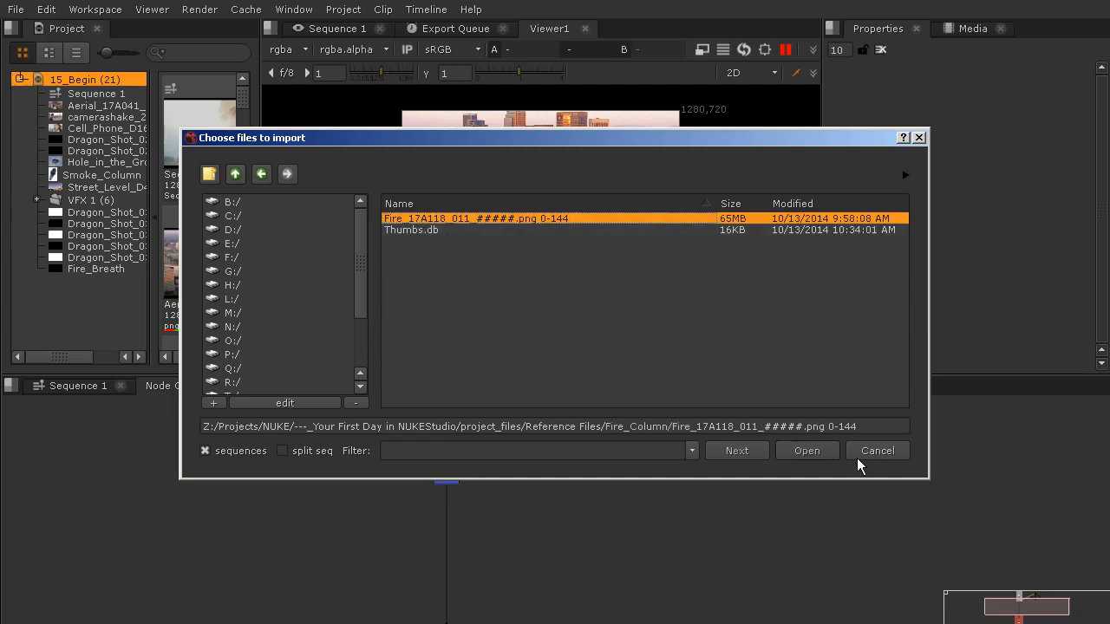
{"action": "left_click", "coordinate": [807, 451]}
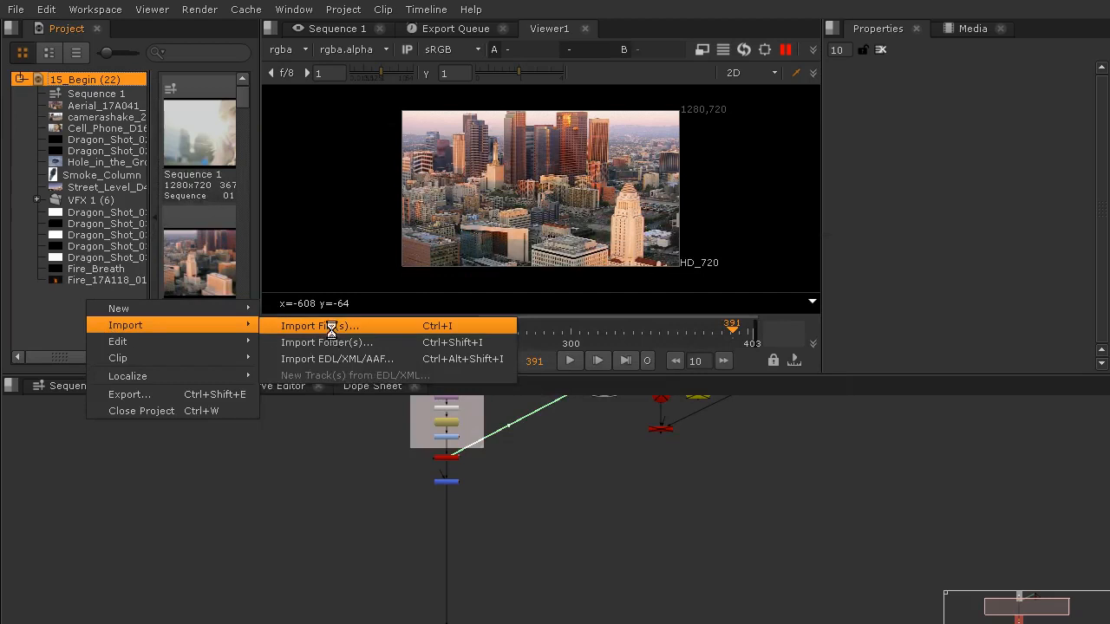
- Import Hole_in_the_Ground.jpg from the Reference Files folder into the bin
{"action": "left_click", "coordinate": [319, 326]}
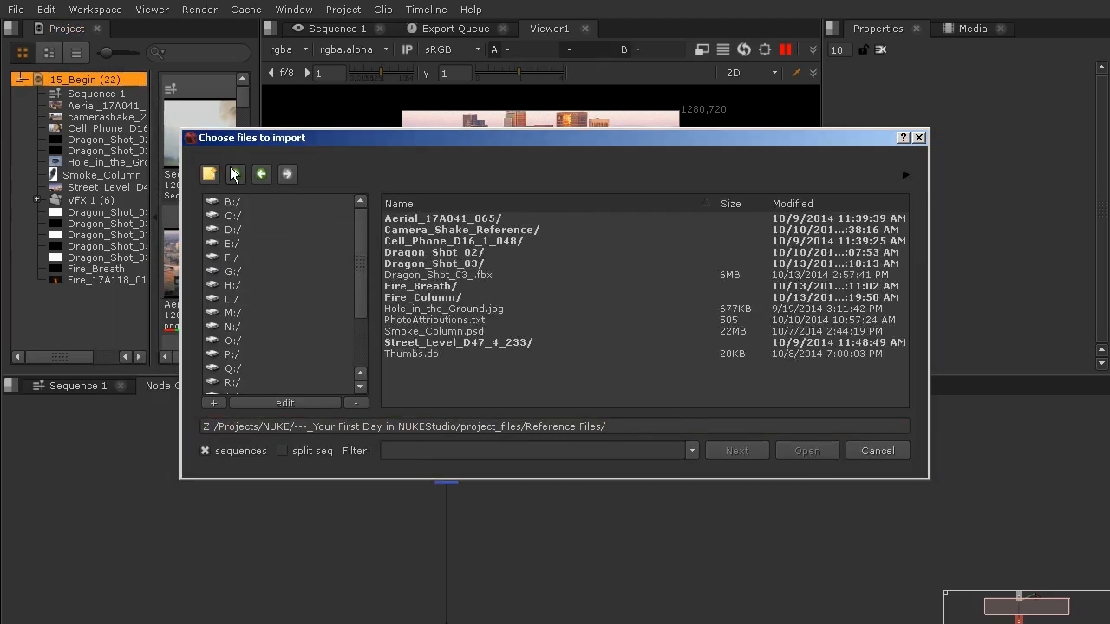
{"action": "mouse_move", "coordinate": [448, 350]}
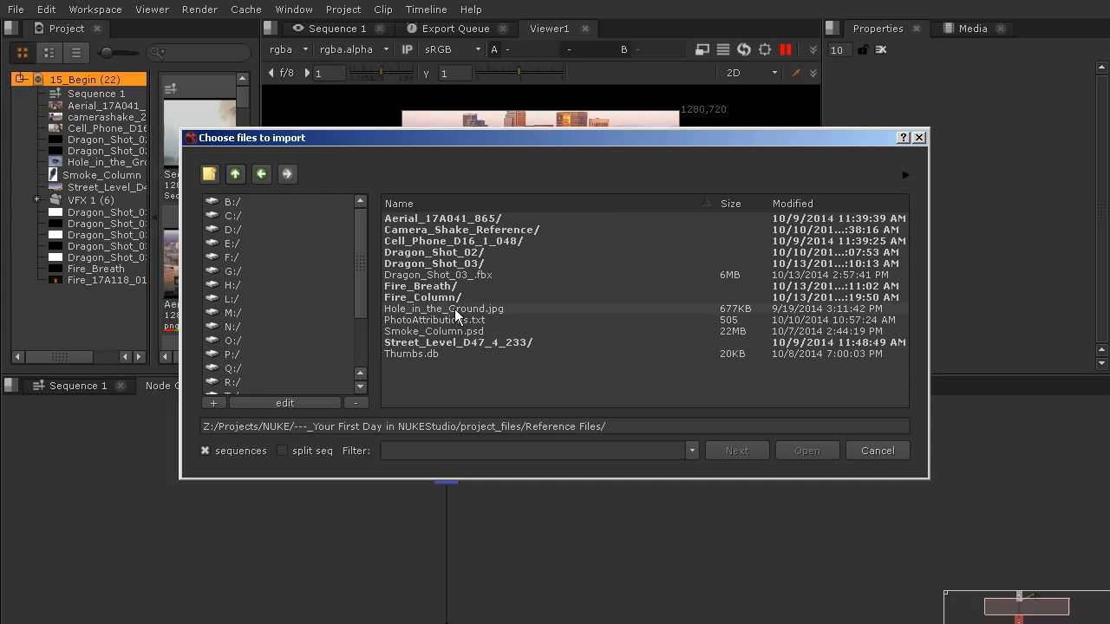
{"action": "left_click", "coordinate": [444, 309]}
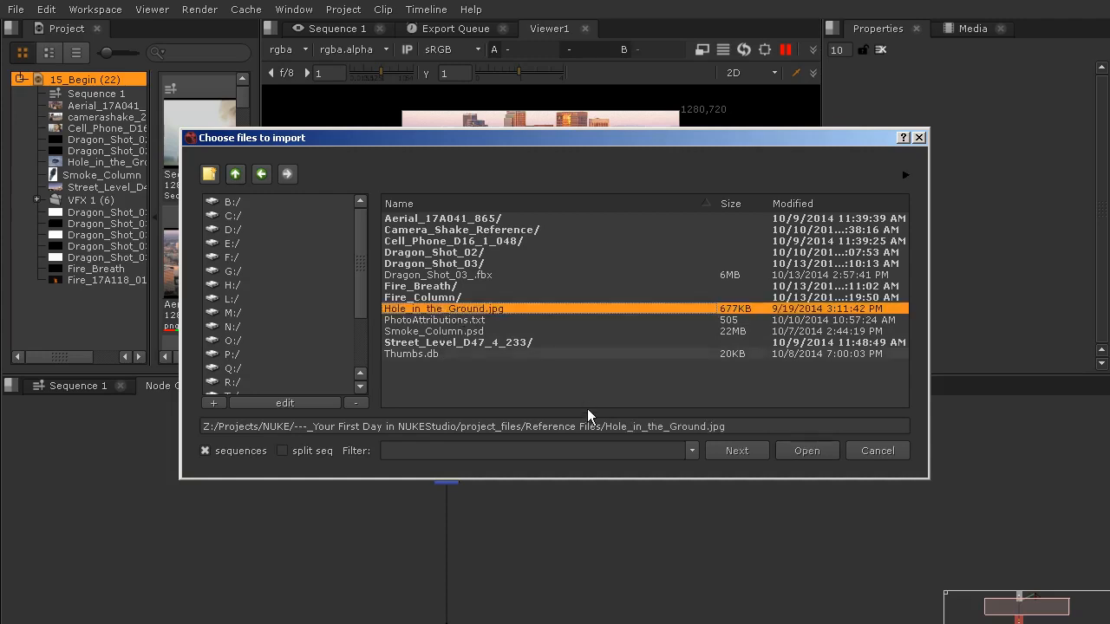
{"action": "mouse_move", "coordinate": [801, 447]}
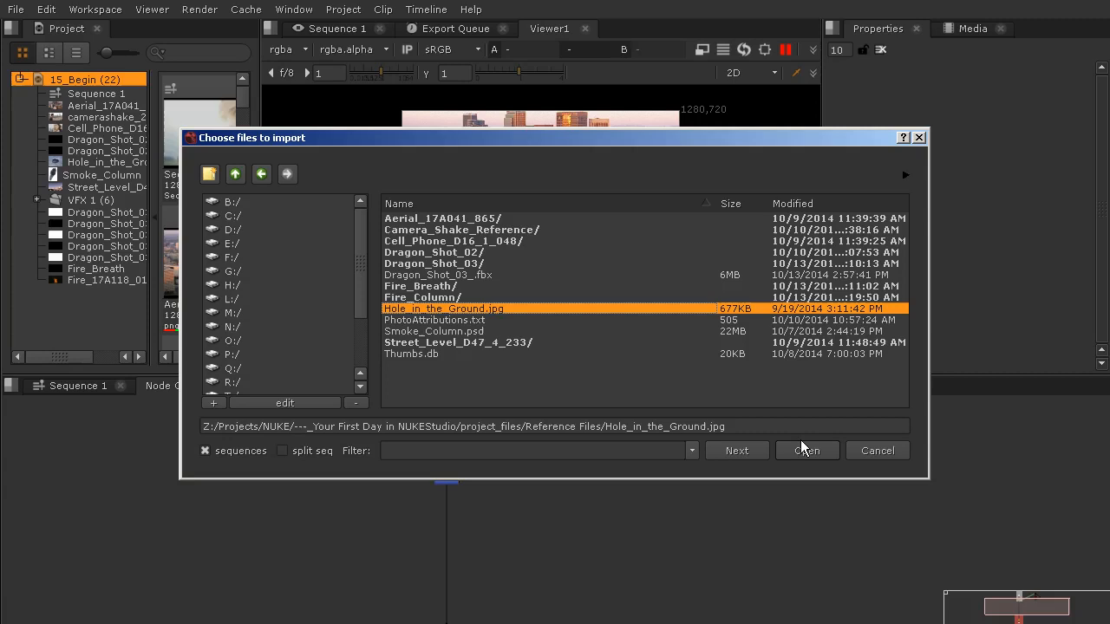
{"action": "left_click", "coordinate": [804, 451]}
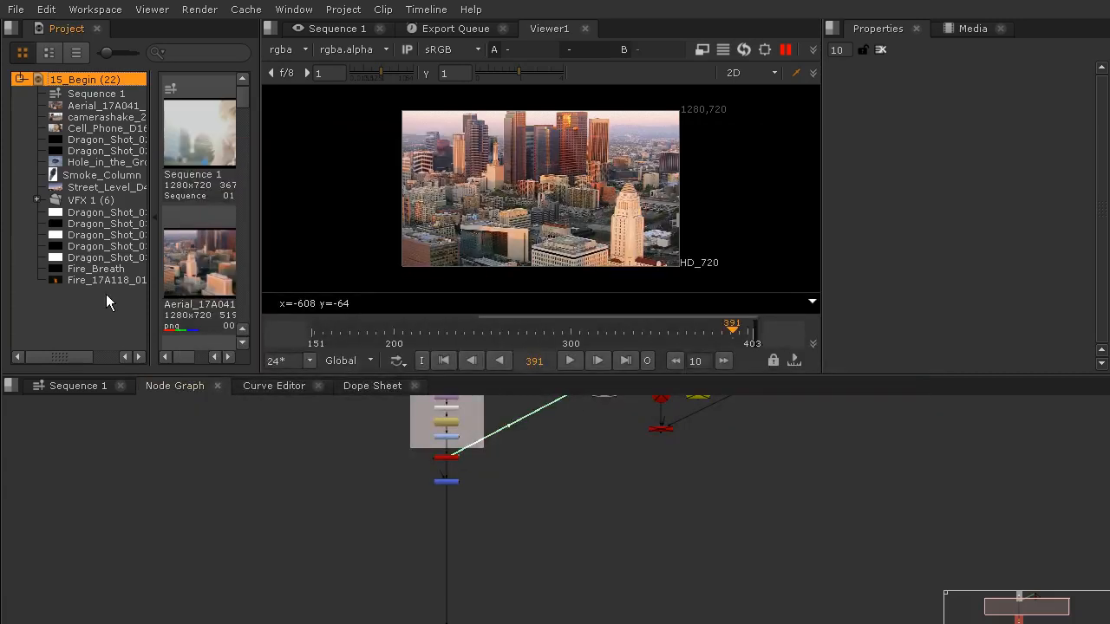
{"action": "mouse_move", "coordinate": [102, 316]}
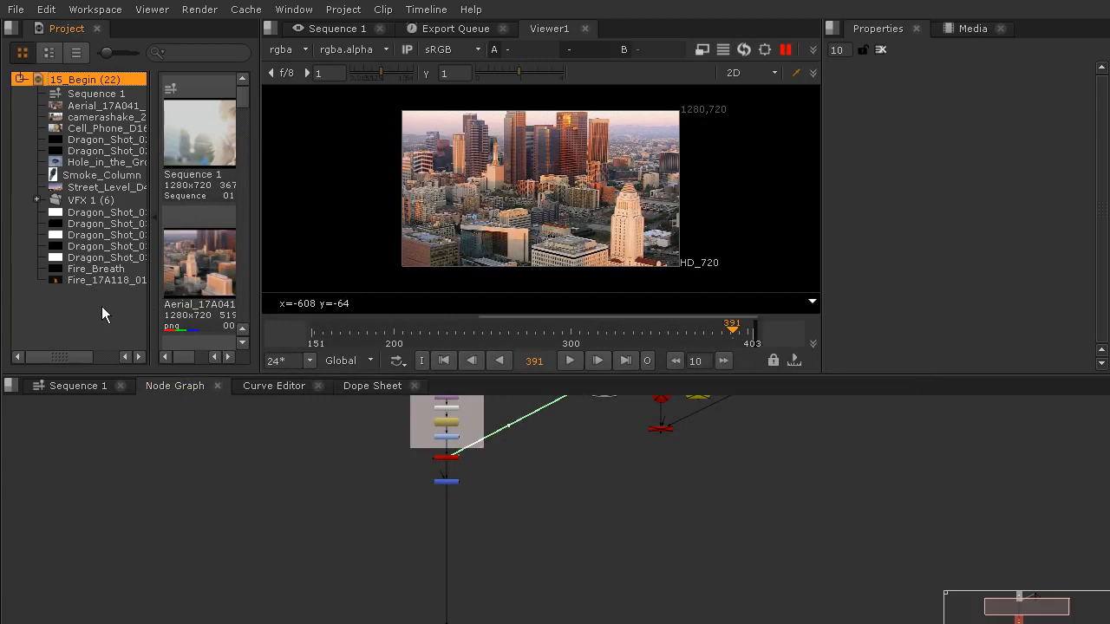
- Drop the hole image, dragon passes and fire clips into the Node Graph as Read nodes and view a dragon pass
{"action": "left_click", "coordinate": [108, 163]}
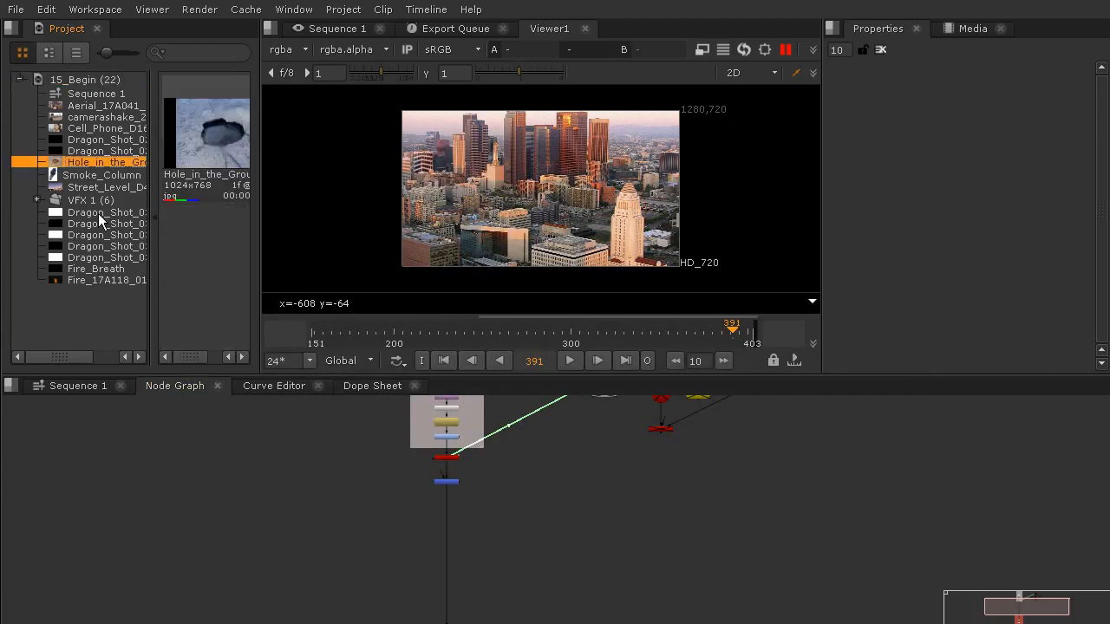
{"action": "left_click", "coordinate": [108, 224]}
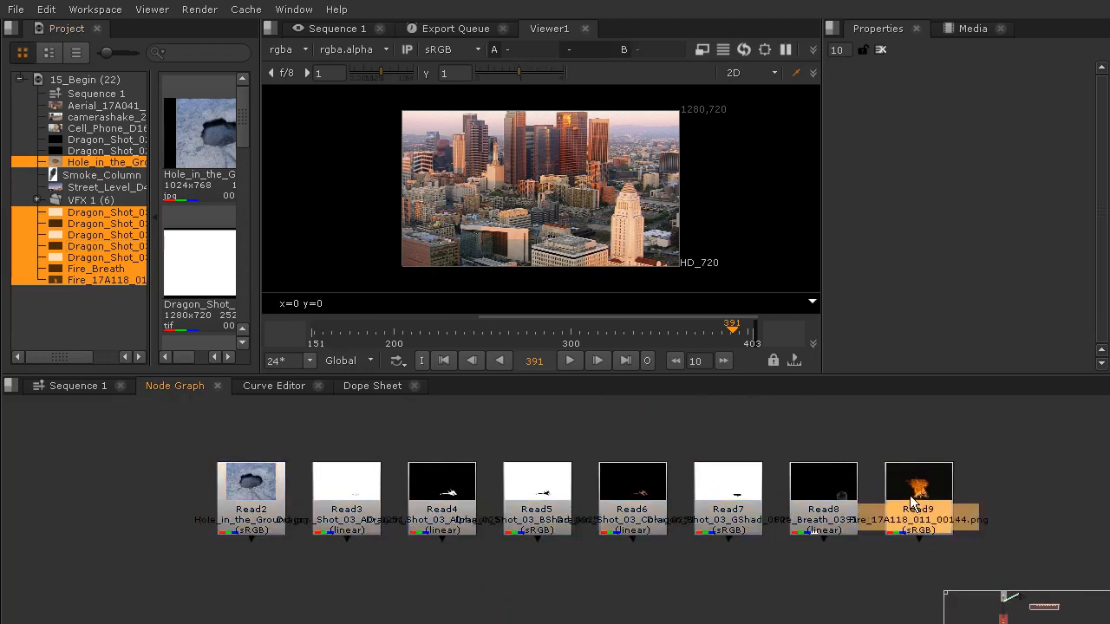
{"action": "left_click", "coordinate": [822, 484]}
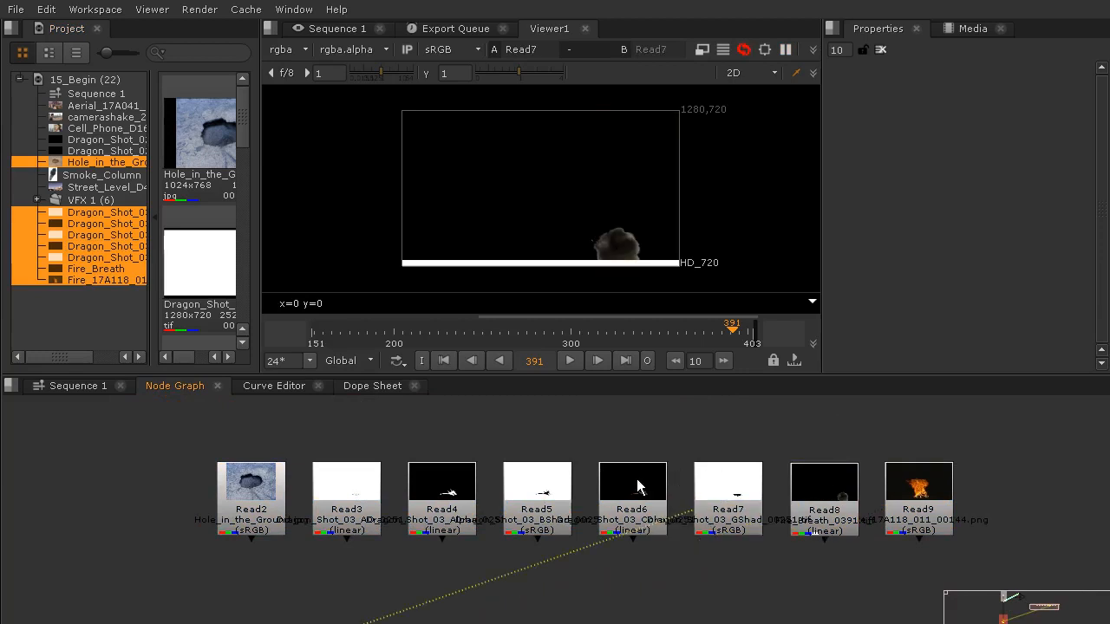
{"action": "left_click", "coordinate": [440, 482]}
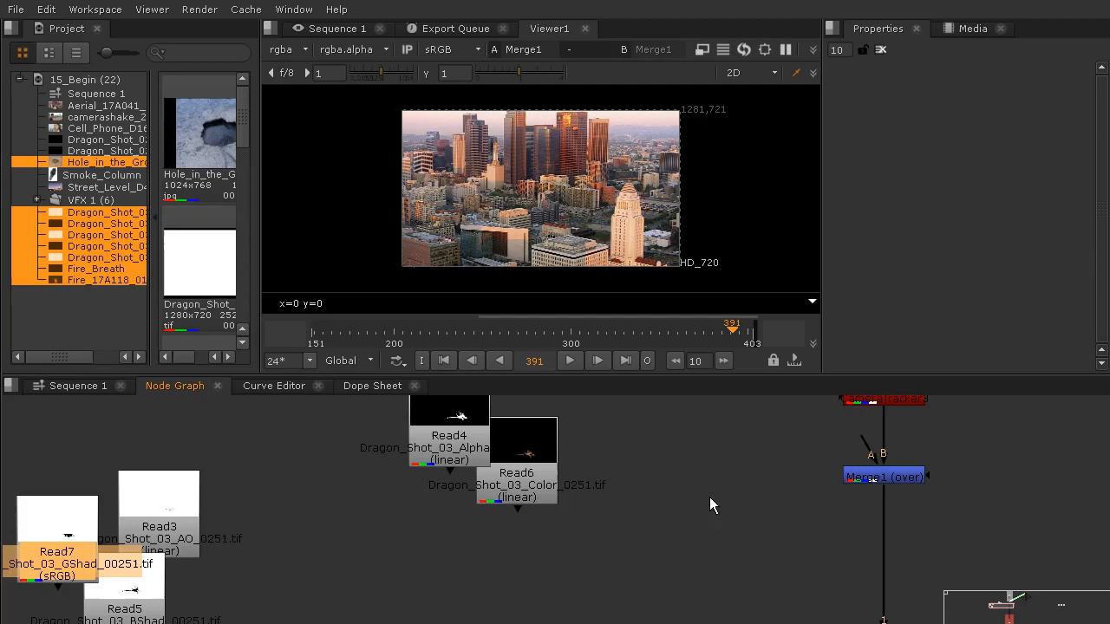
- Add a ShuffleCopy combining Read6 Color with Read4 Alpha and feed it into Merge1's A input
{"action": "left_click_drag", "start_coordinate": [449, 435], "coordinate": [399, 568]}
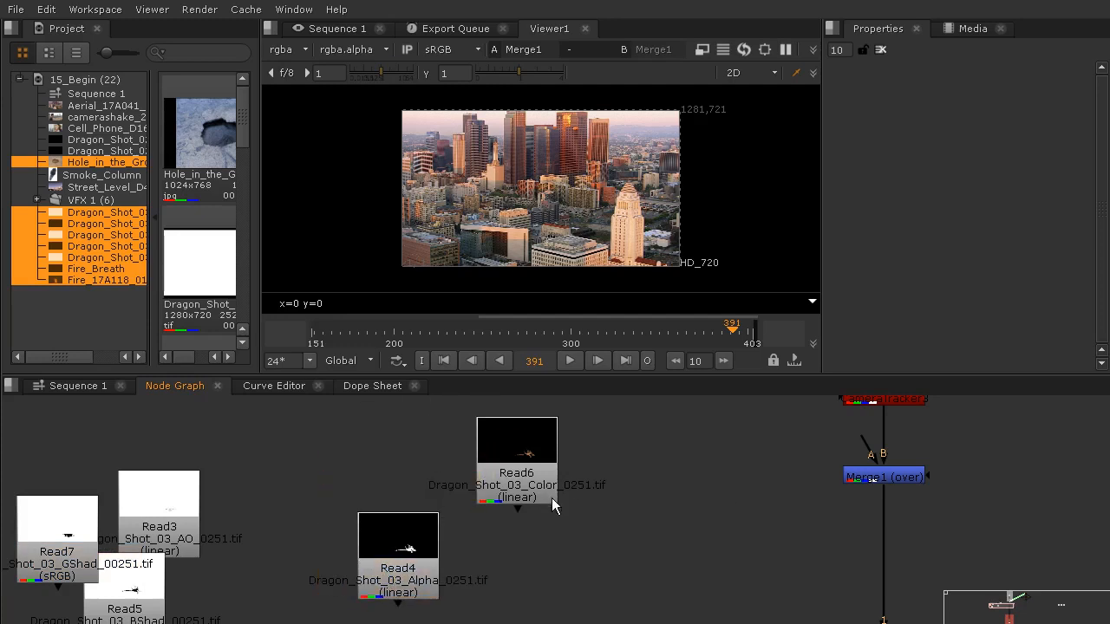
{"action": "mouse_move", "coordinate": [617, 538]}
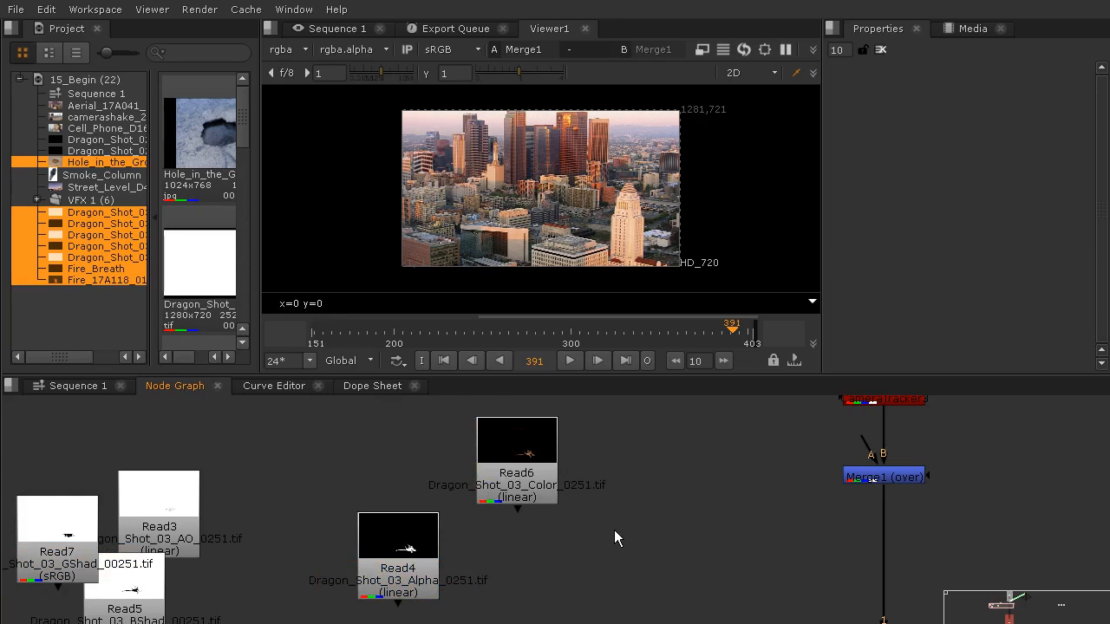
{"action": "type", "text": "sh"}
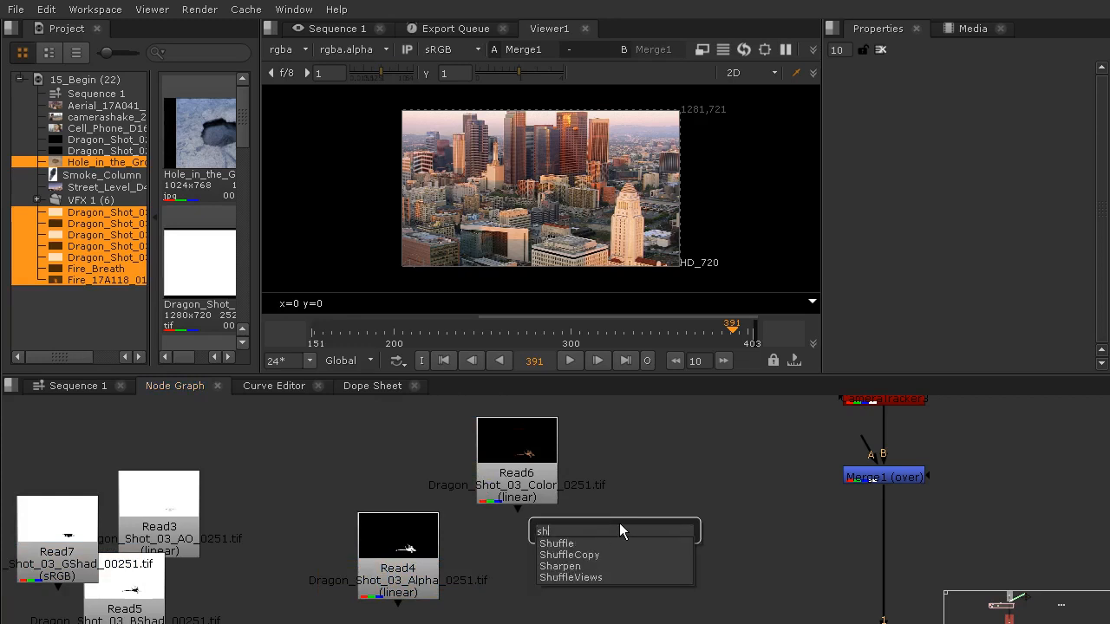
{"action": "left_click", "coordinate": [569, 555]}
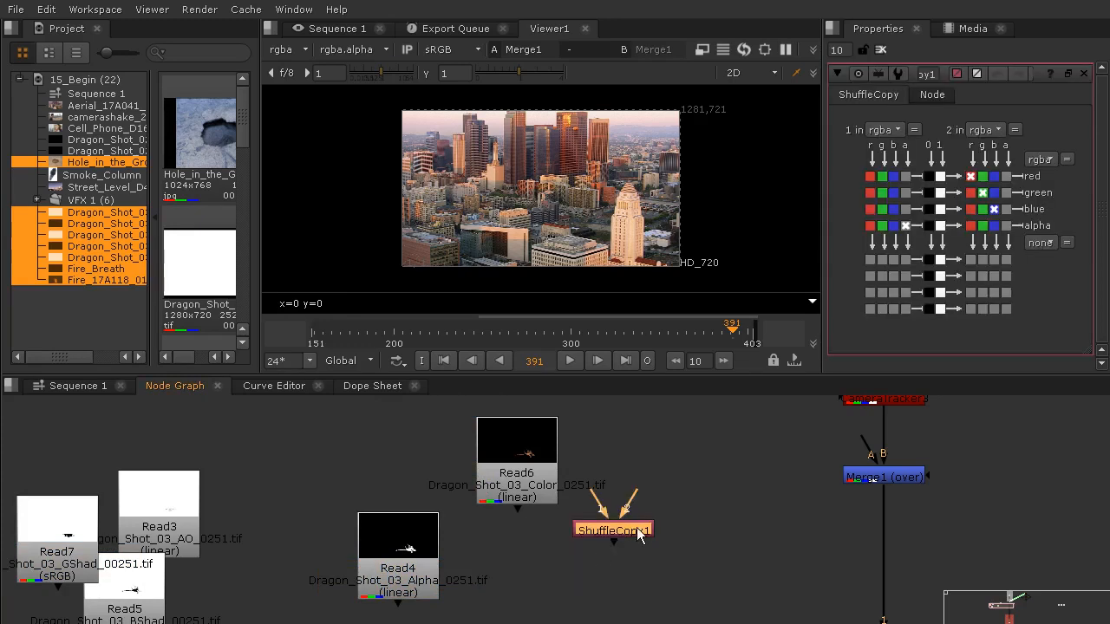
{"action": "left_click_drag", "start_coordinate": [614, 530], "coordinate": [519, 566]}
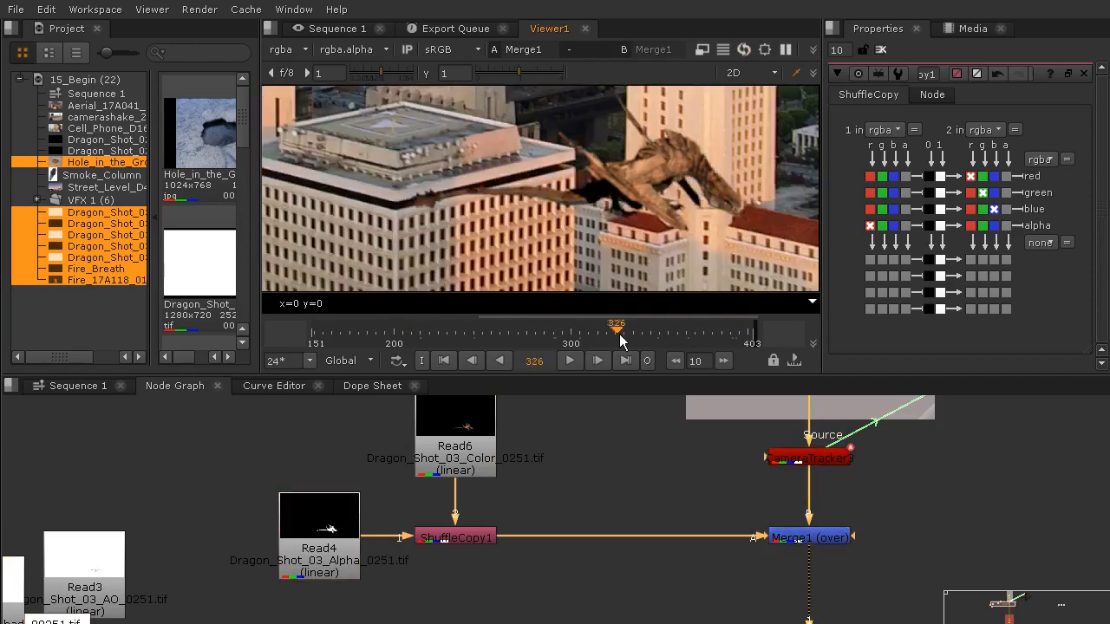
- Add a TimeOffset of 151 frames under the Color pass and copy it onto the Alpha branch
{"action": "left_click_drag", "start_coordinate": [617, 333], "coordinate": [555, 333]}
{"action": "type", "text": "time"}
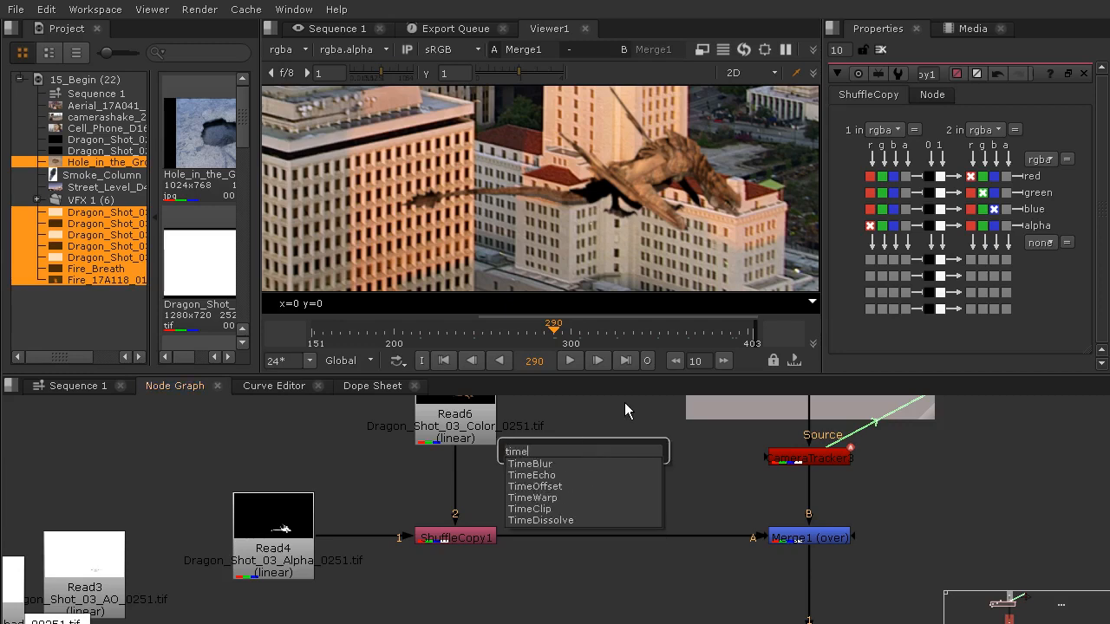
{"action": "left_click", "coordinate": [534, 486]}
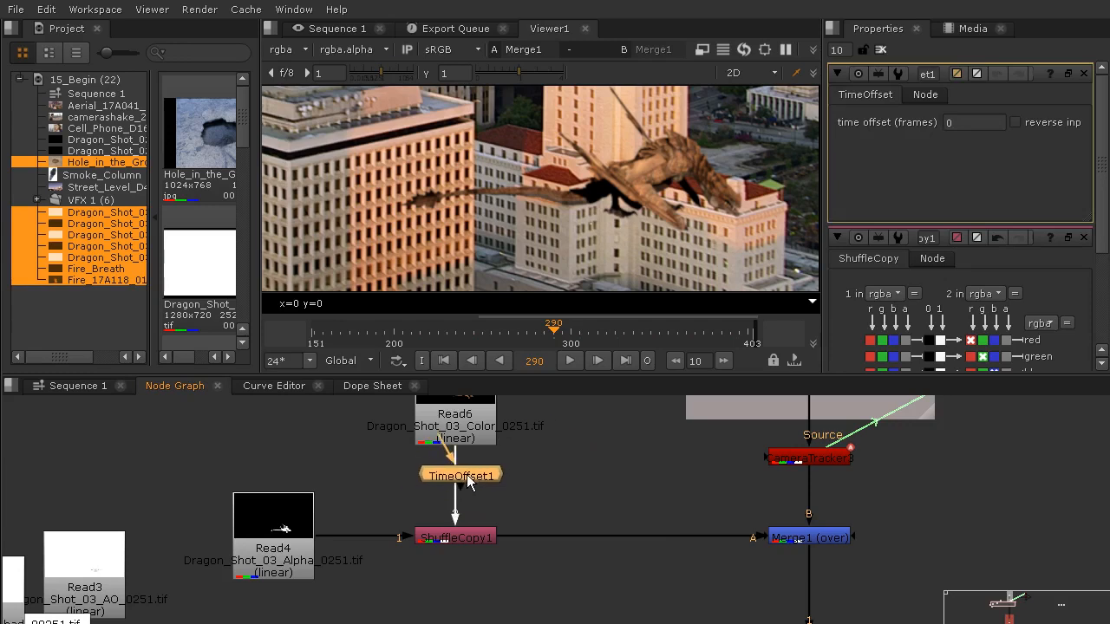
{"action": "left_click", "coordinate": [971, 122]}
{"action": "type", "text": "151"}
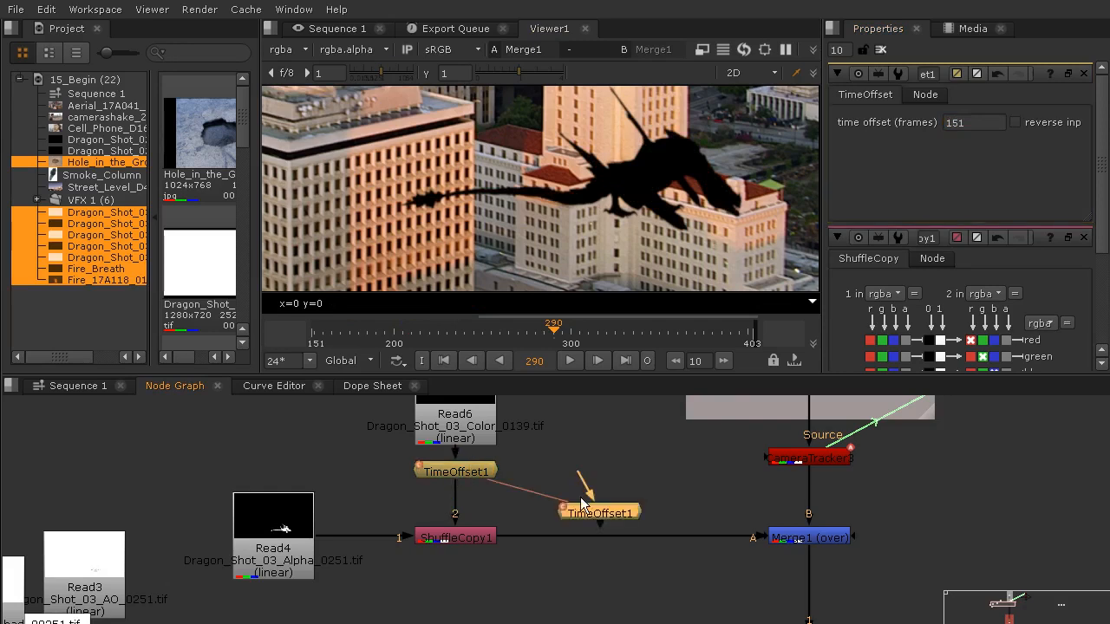
{"action": "left_click_drag", "start_coordinate": [598, 513], "coordinate": [364, 539]}
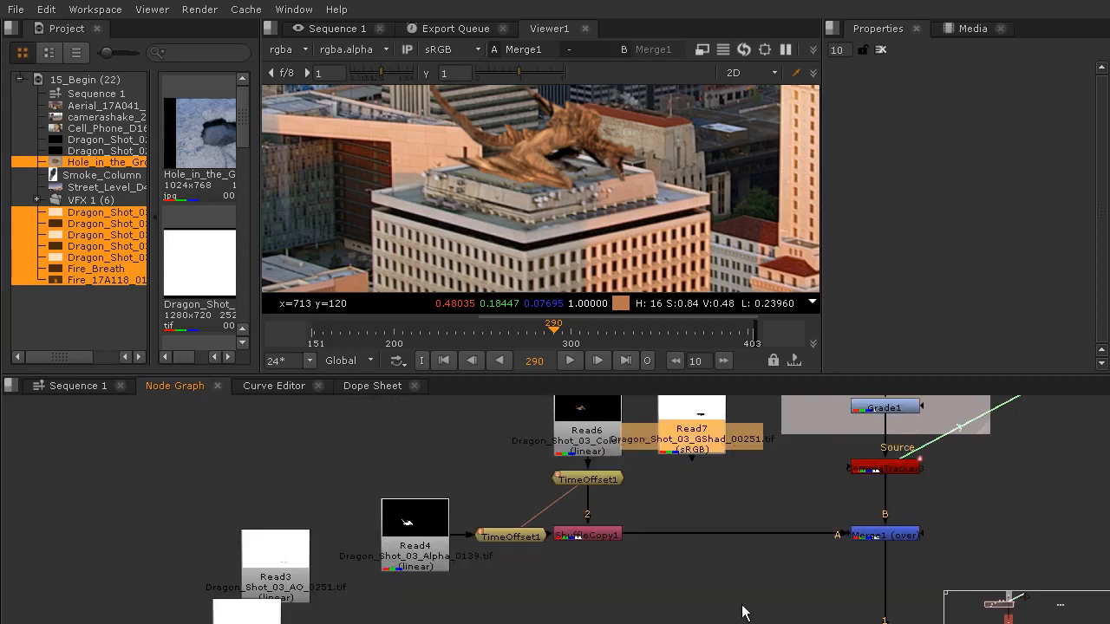
{"action": "mouse_move", "coordinate": [594, 193]}
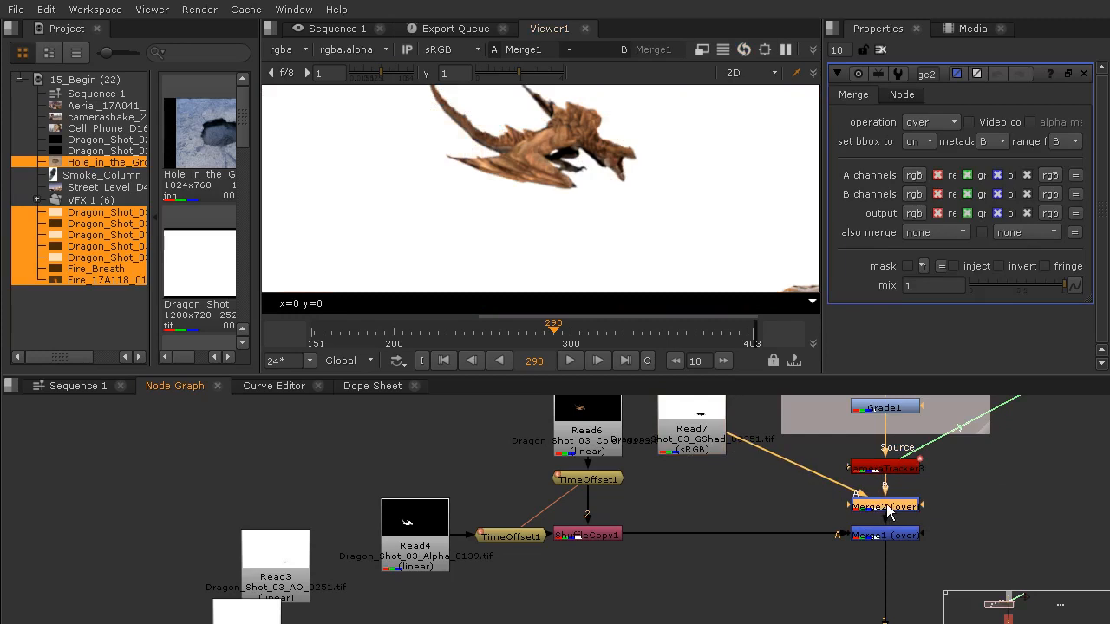
- Set the GShad Merge node's operation from over to multiply
{"action": "left_click", "coordinate": [928, 122]}
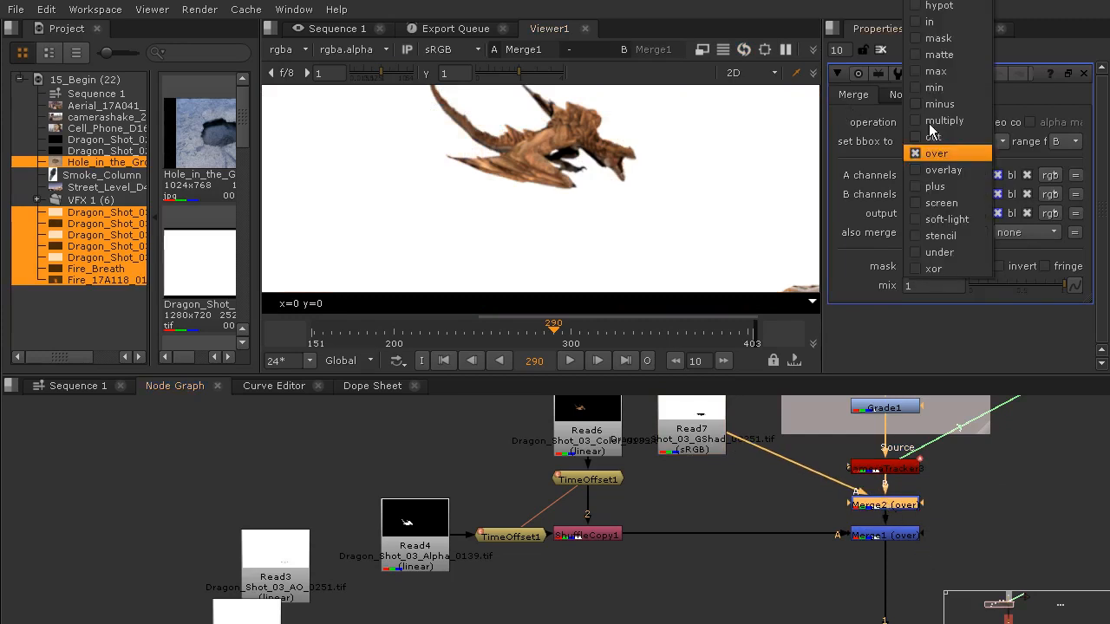
{"action": "left_click", "coordinate": [943, 122]}
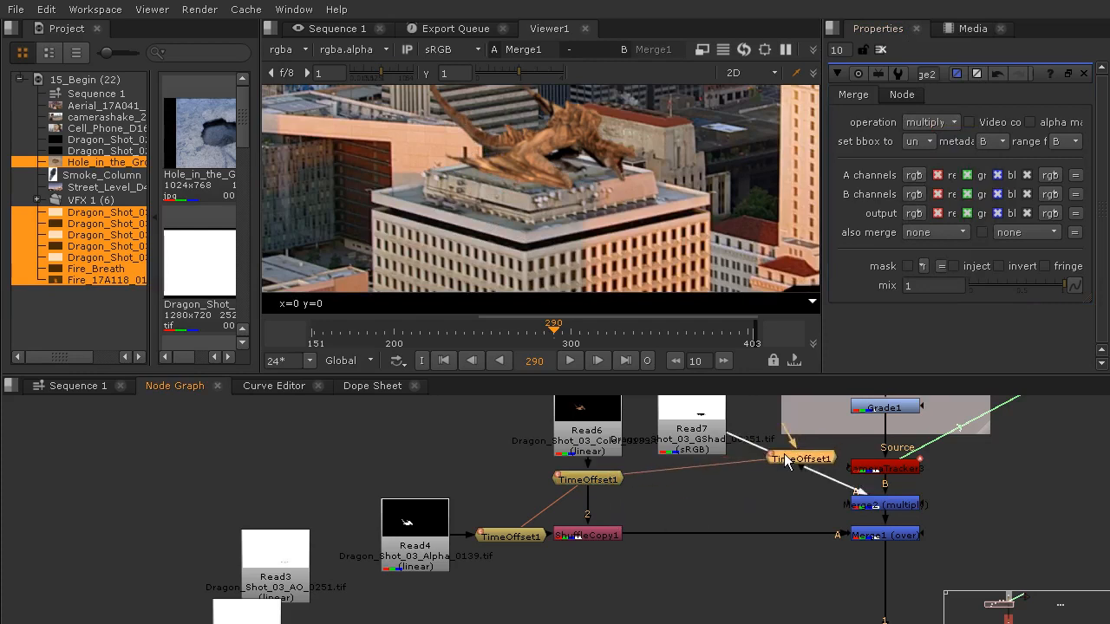
- Paste a TimeOffset onto the GShad branch and add a Blur node after it to soften the shadow
{"action": "left_click_drag", "start_coordinate": [802, 458], "coordinate": [690, 503]}
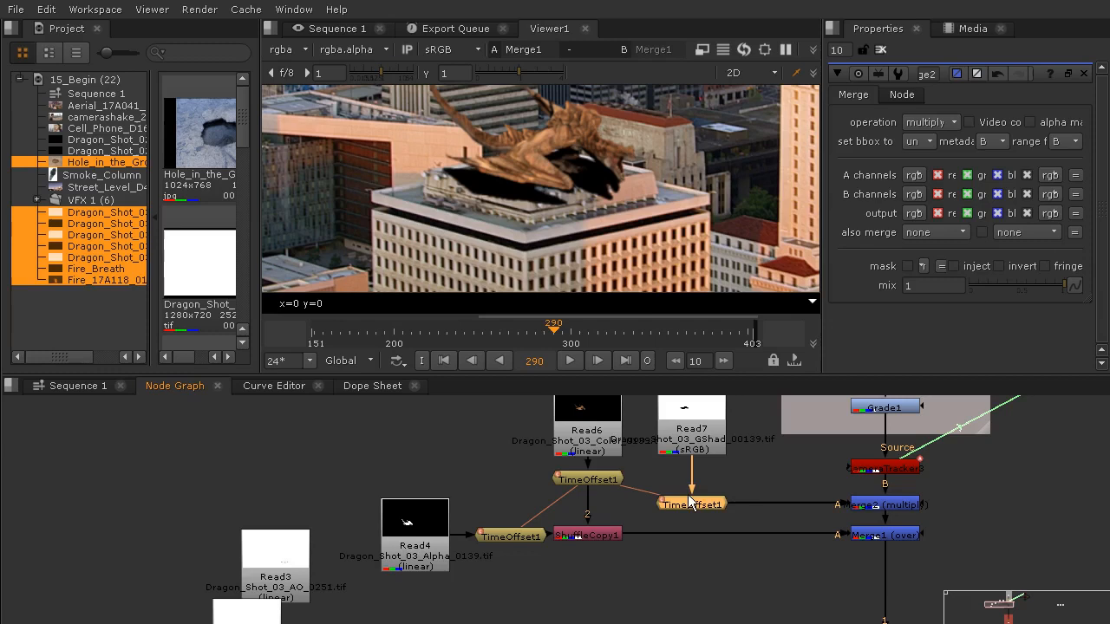
{"action": "mouse_move", "coordinate": [628, 215]}
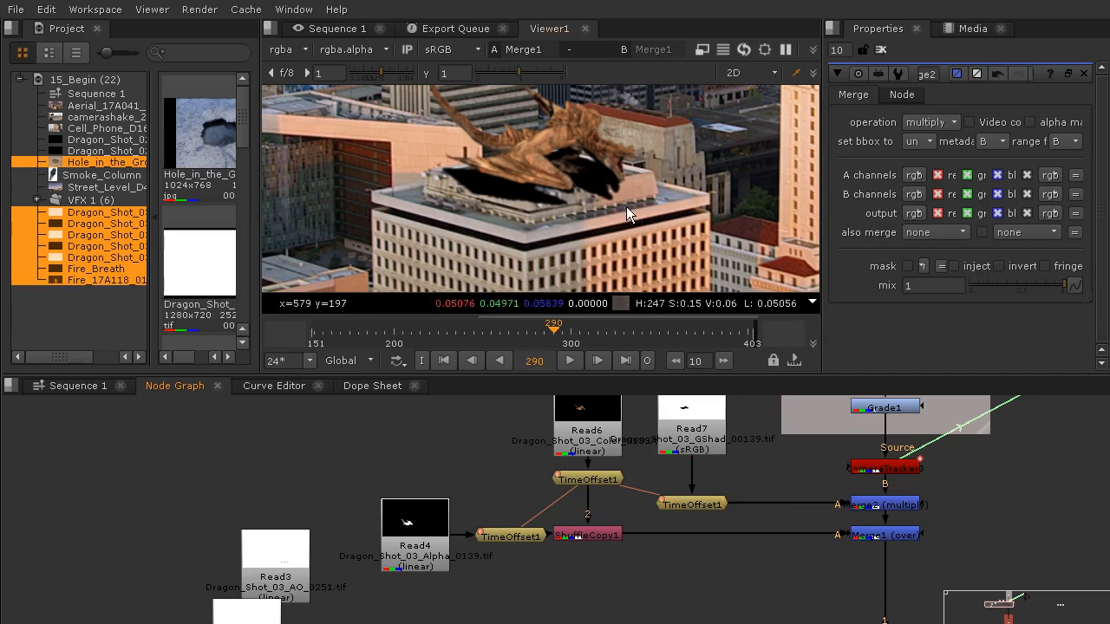
{"action": "mouse_move", "coordinate": [729, 605]}
{"action": "type", "text": "b"}
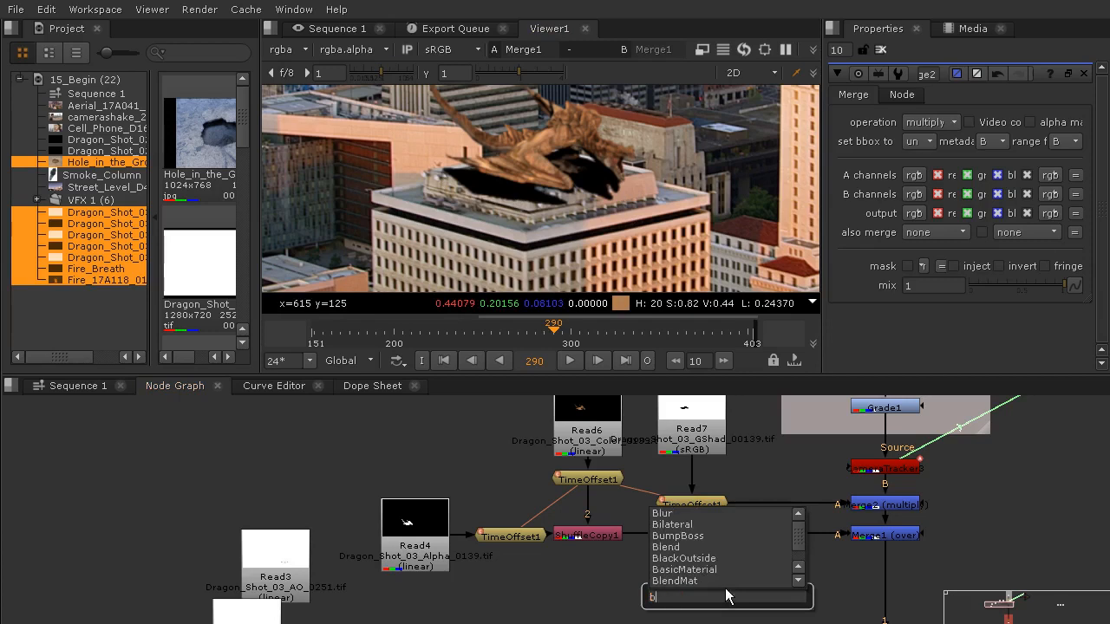
{"action": "left_click", "coordinate": [662, 514]}
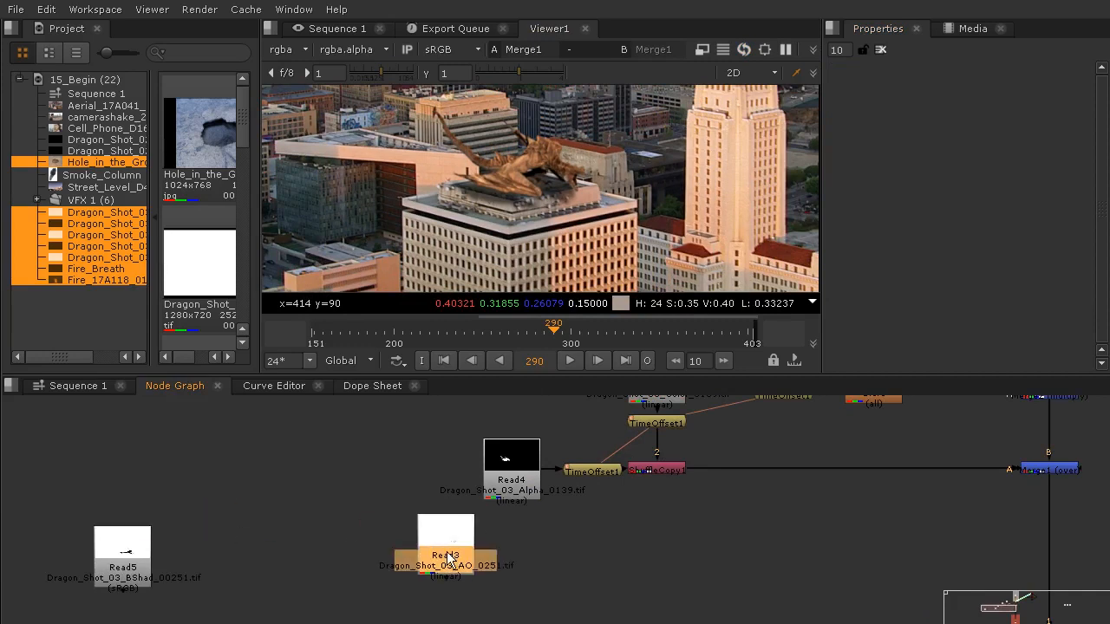
- Add a Merge for the Read3 AO pass and set its operation to multiply
{"action": "left_click_drag", "start_coordinate": [444, 546], "coordinate": [510, 563]}
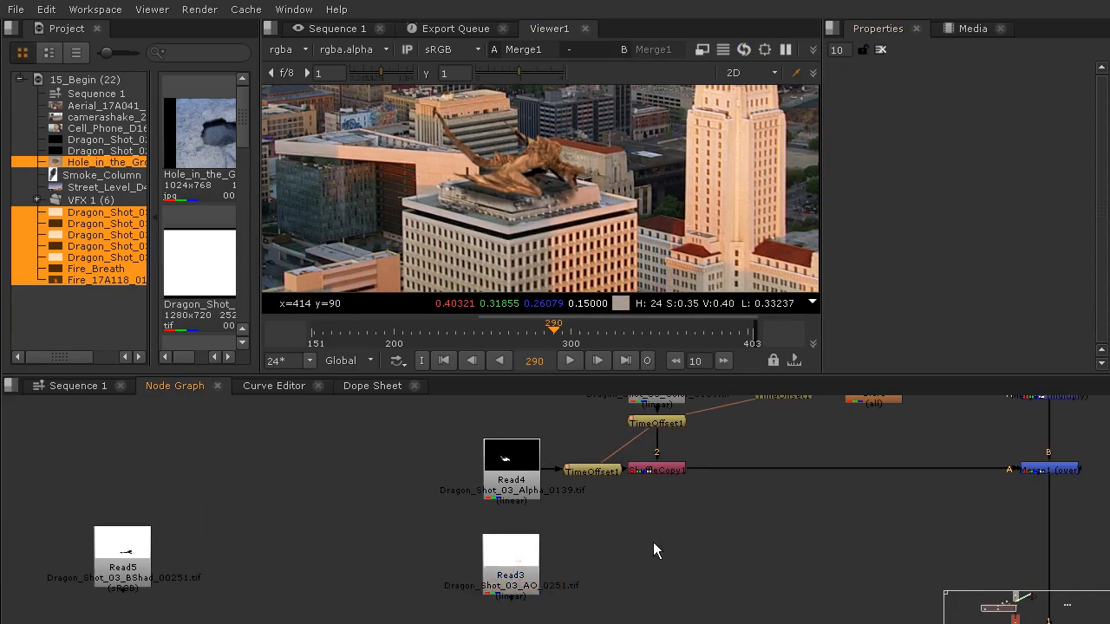
{"action": "type", "text": "mer"}
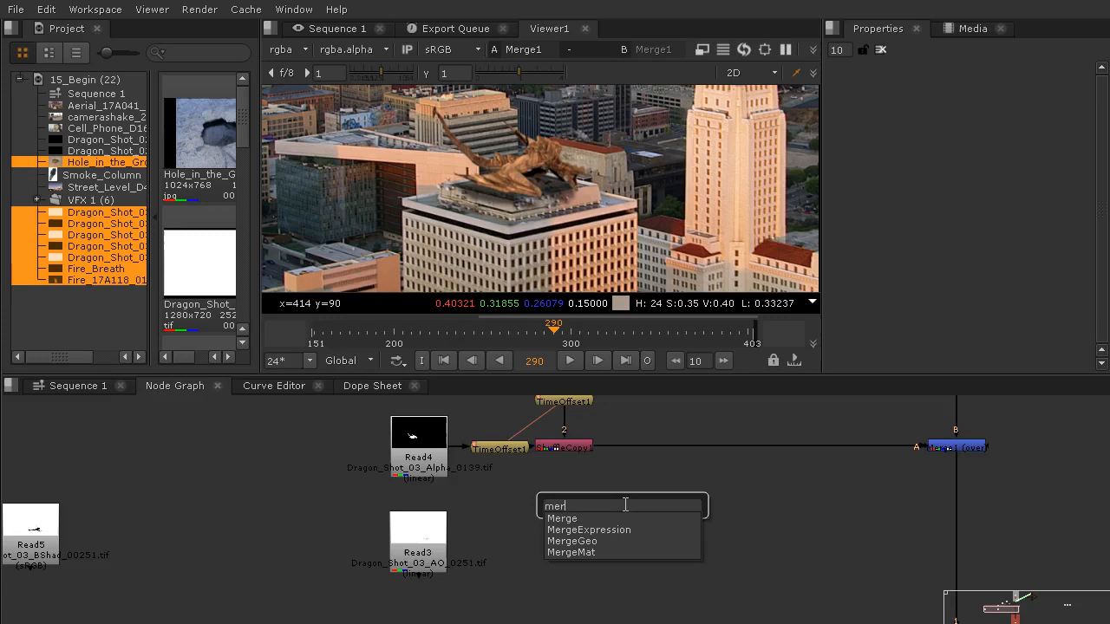
{"action": "left_click", "coordinate": [562, 517]}
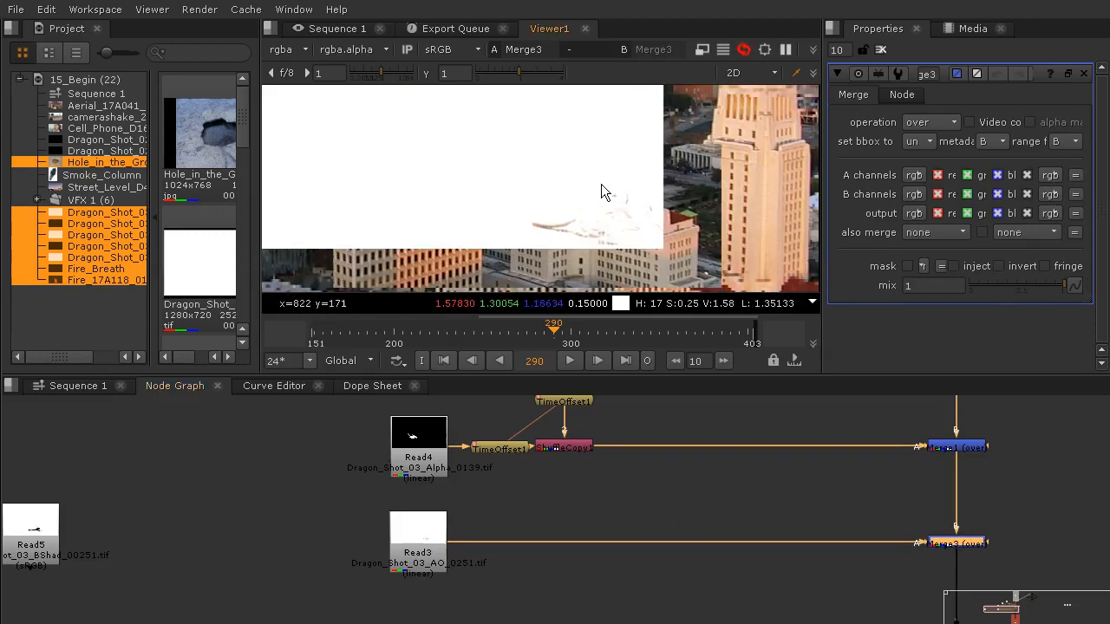
{"action": "left_click", "coordinate": [928, 121]}
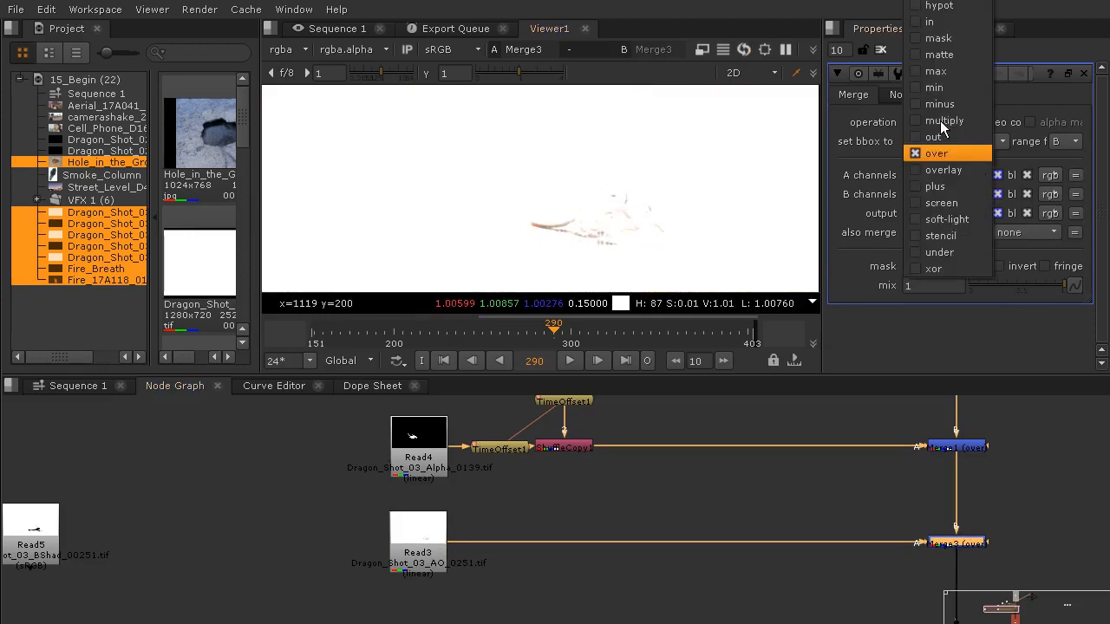
{"action": "left_click", "coordinate": [943, 121]}
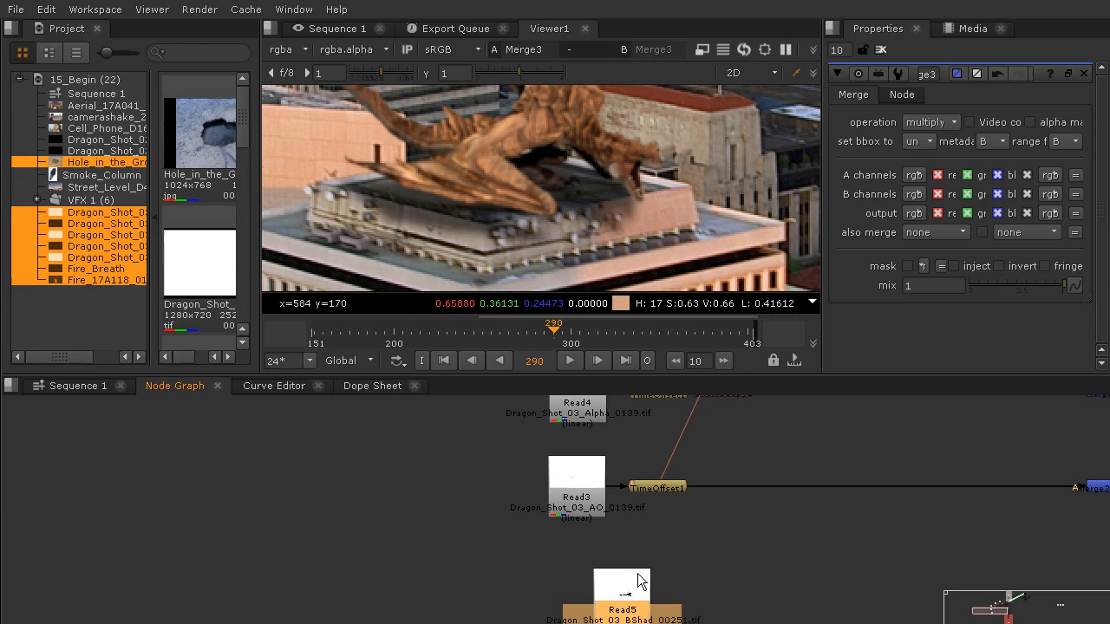
- Add a Merge fed by the Read5 BShad pass and set its operation to multiply
{"action": "left_click_drag", "start_coordinate": [640, 580], "coordinate": [579, 576]}
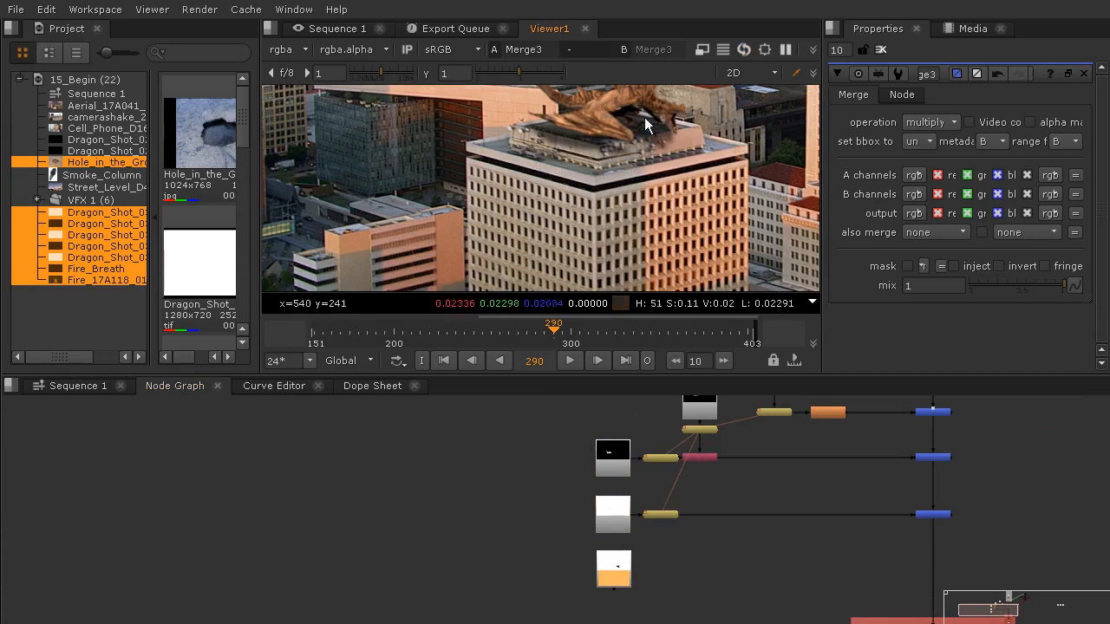
{"action": "mouse_move", "coordinate": [650, 281]}
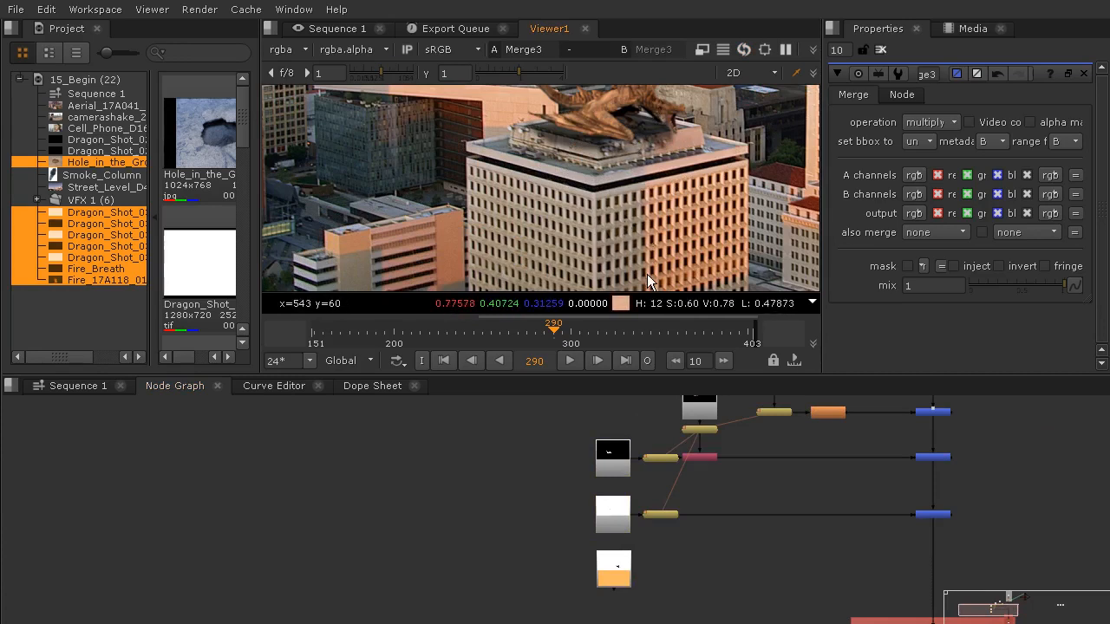
{"action": "mouse_move", "coordinate": [662, 113]}
{"action": "type", "text": "mer"}
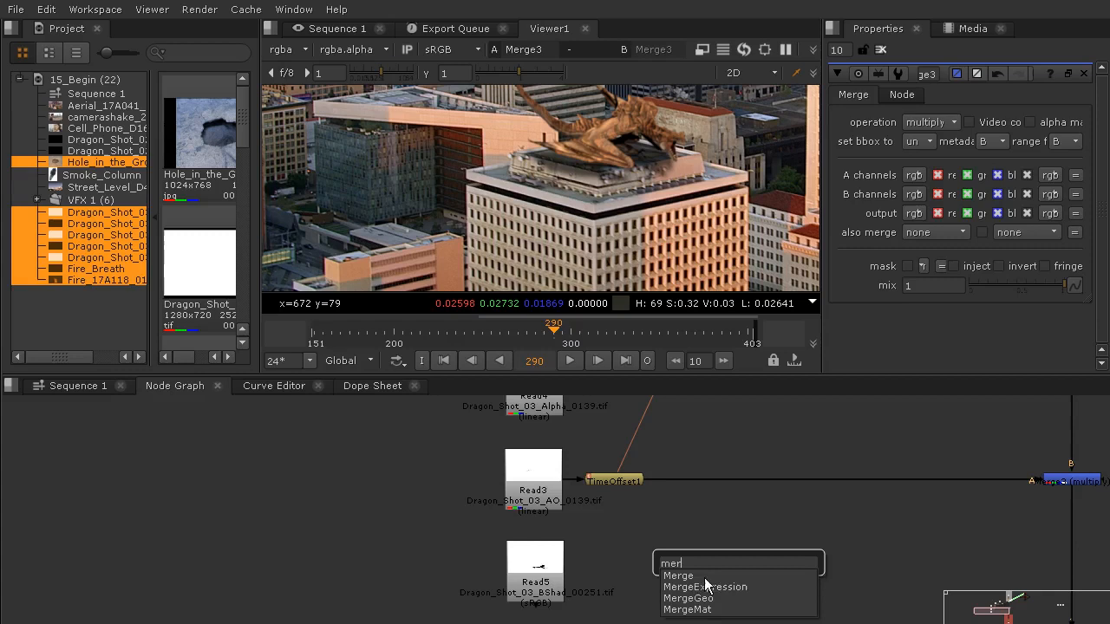
{"action": "left_click", "coordinate": [678, 576]}
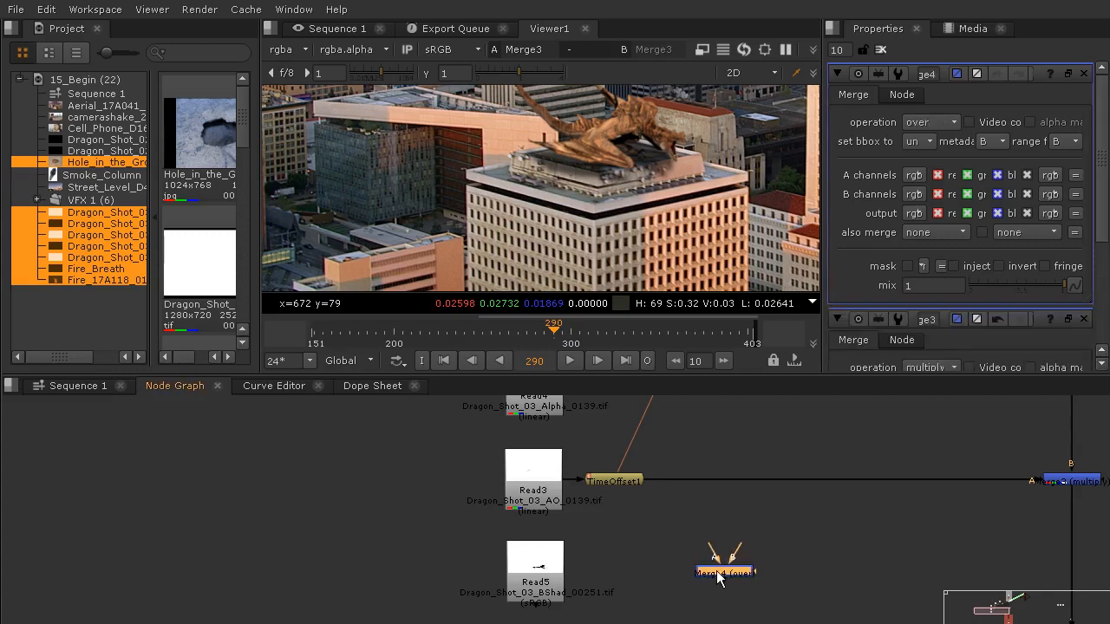
{"action": "left_click_drag", "start_coordinate": [725, 572], "coordinate": [1066, 569]}
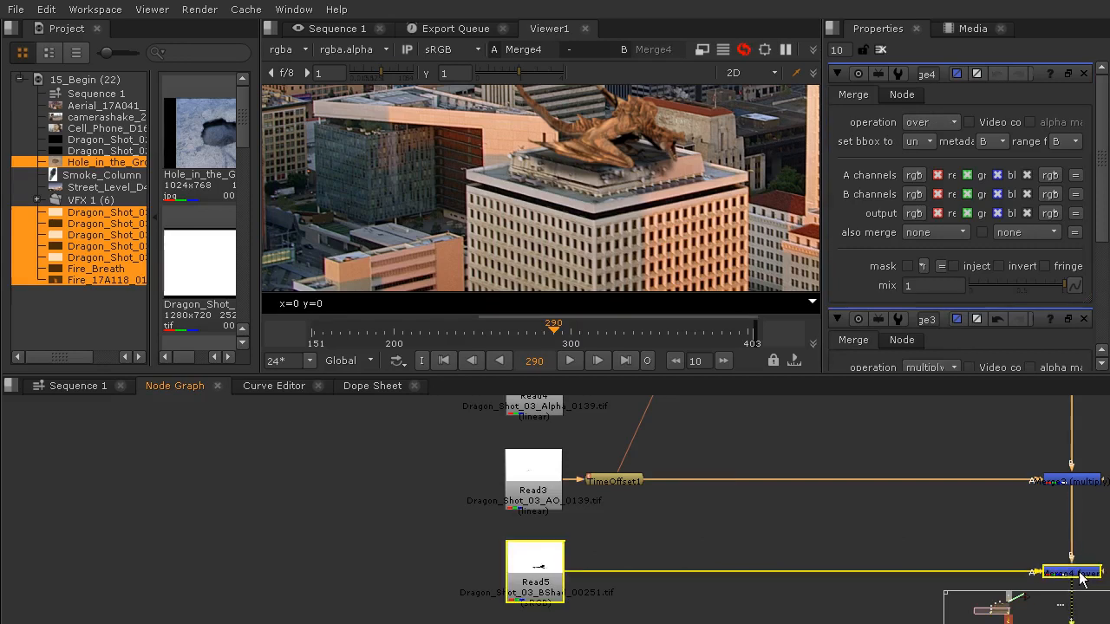
{"action": "left_click", "coordinate": [614, 481]}
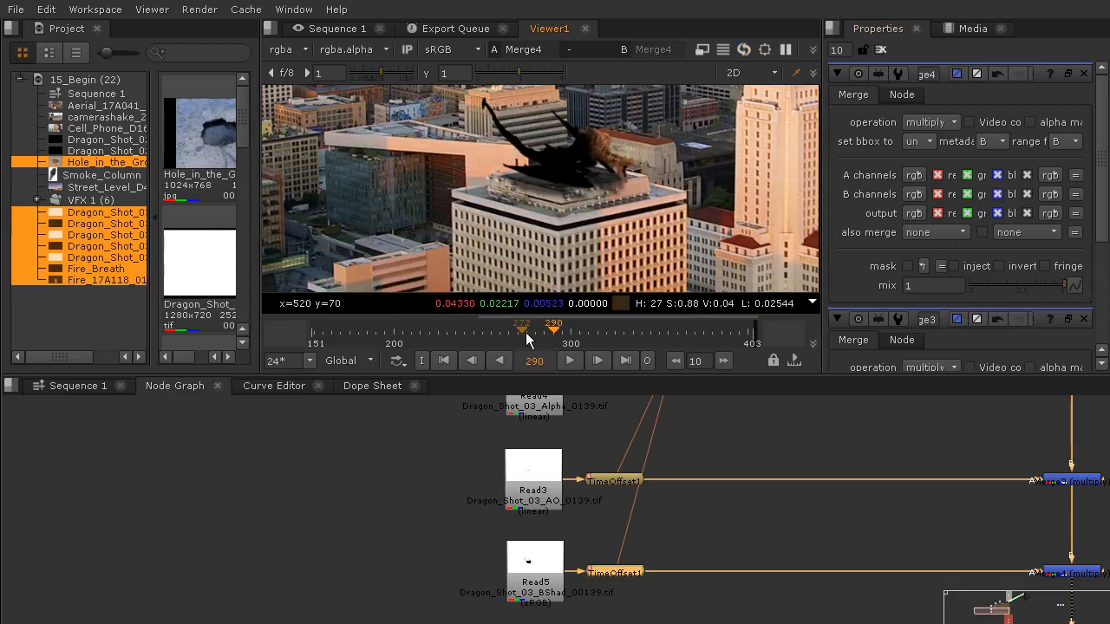
- Lower Merge4's mix to 0.66, checking the lighter building shadow from frame 200 through frame 346
{"action": "left_click_drag", "start_coordinate": [553, 324], "coordinate": [430, 324]}
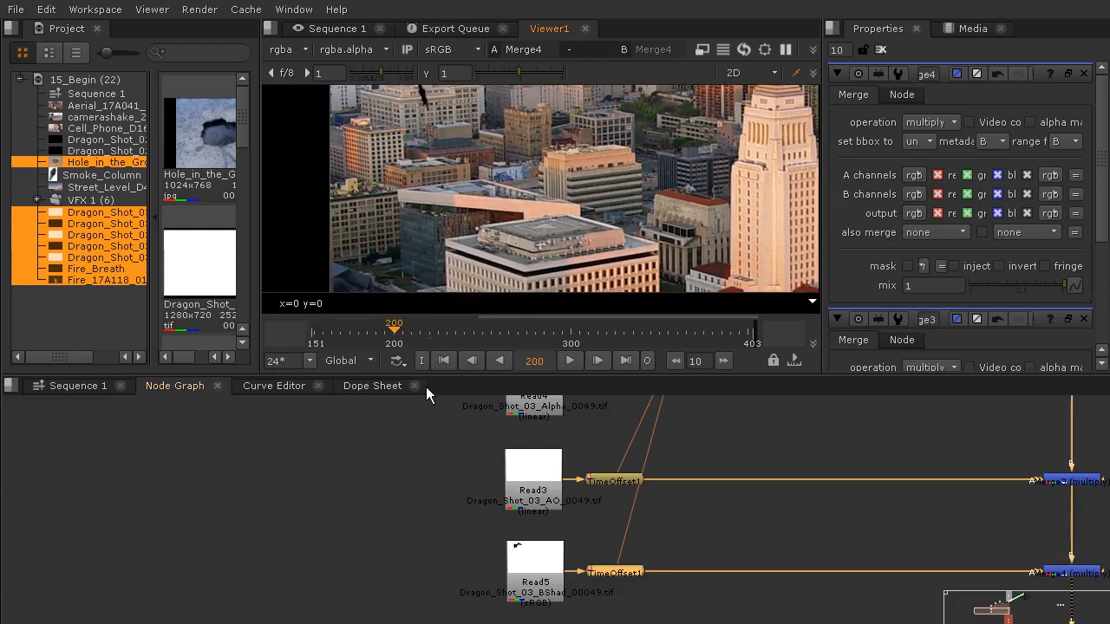
{"action": "mouse_move", "coordinate": [461, 163]}
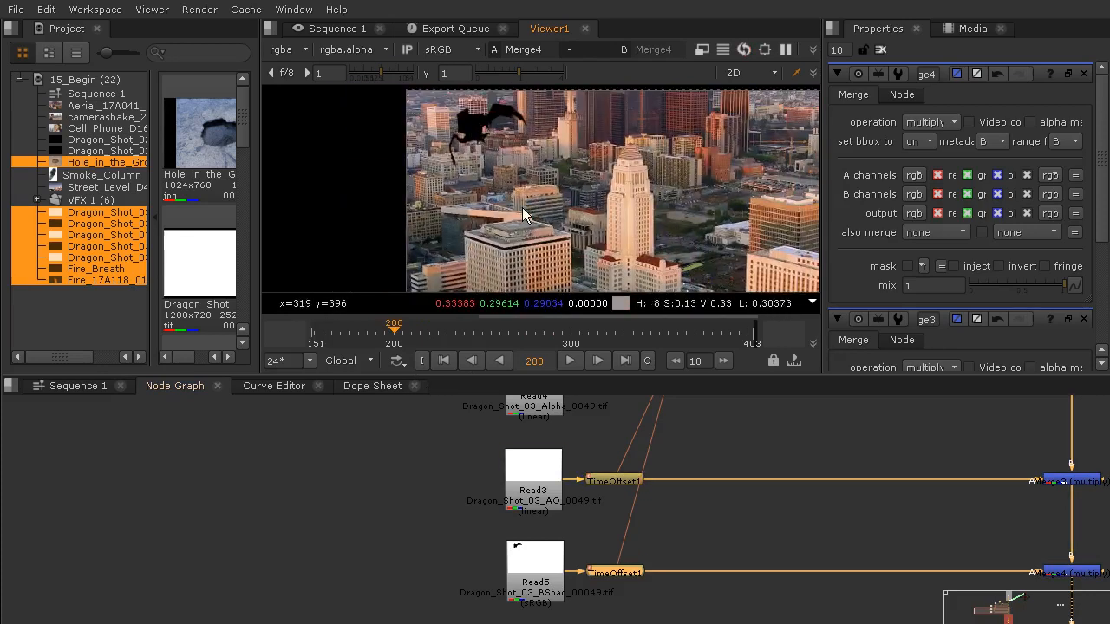
{"action": "mouse_move", "coordinate": [847, 163]}
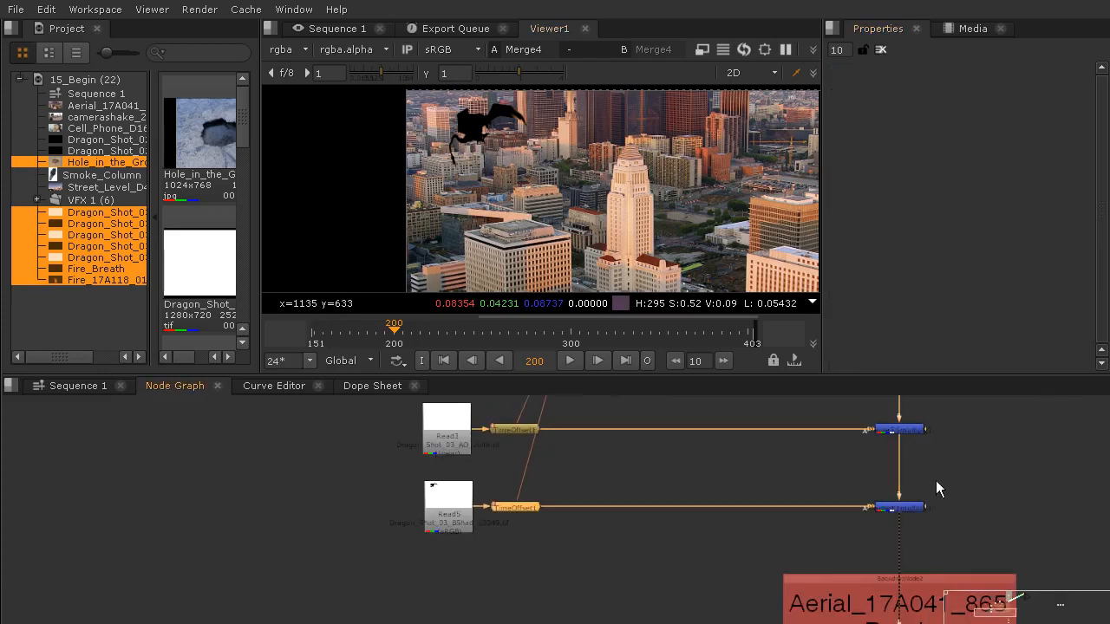
{"action": "left_click", "coordinate": [898, 507]}
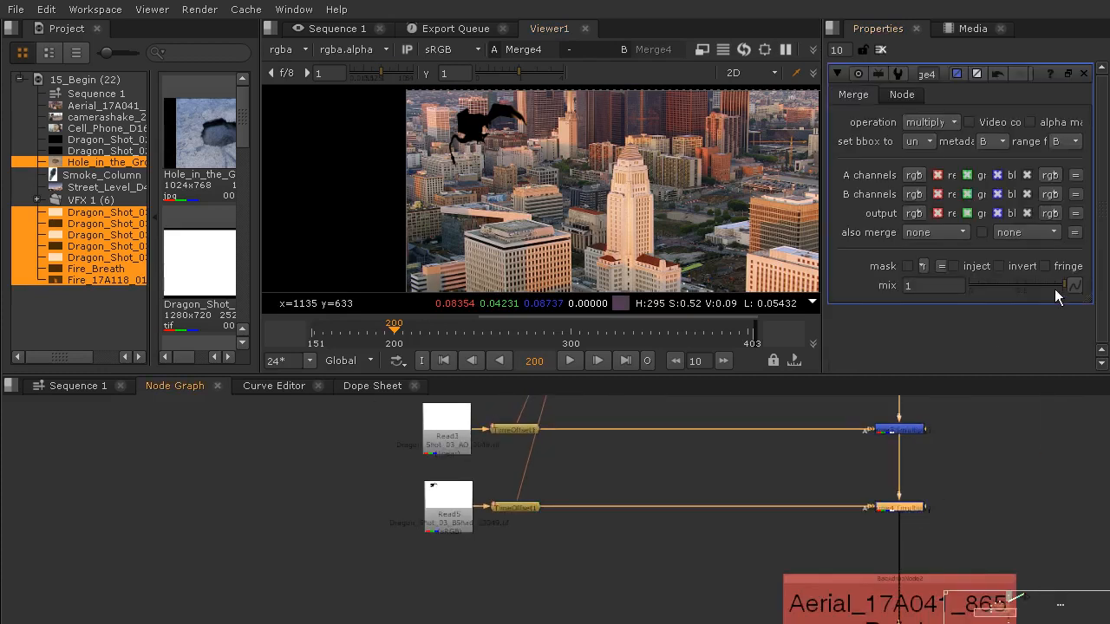
{"action": "right_click", "coordinate": [933, 285]}
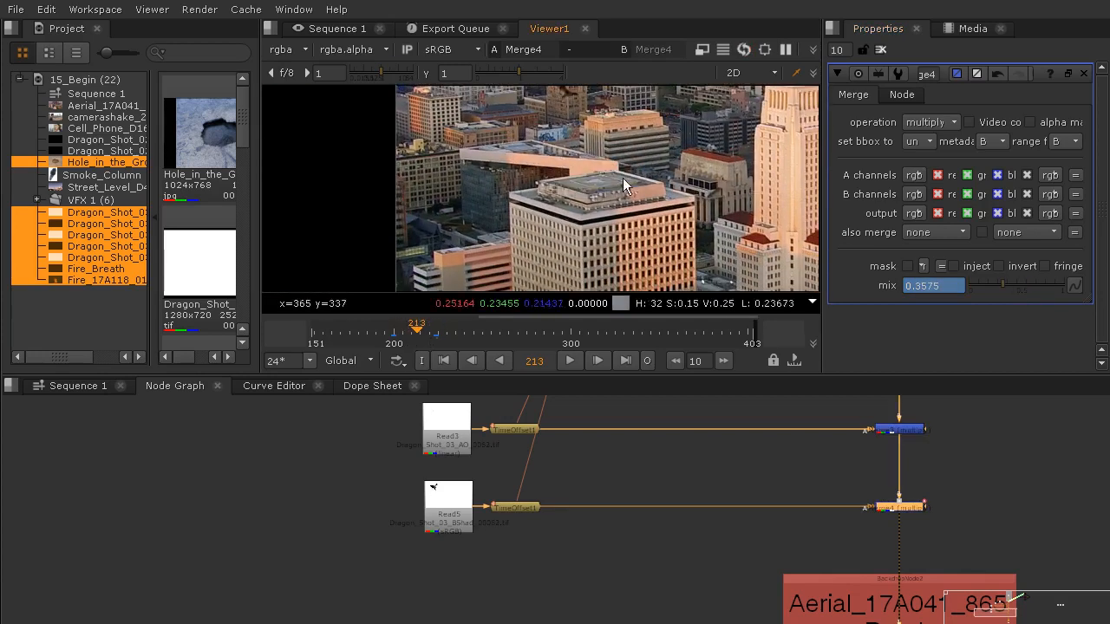
{"action": "left_click", "coordinate": [412, 331]}
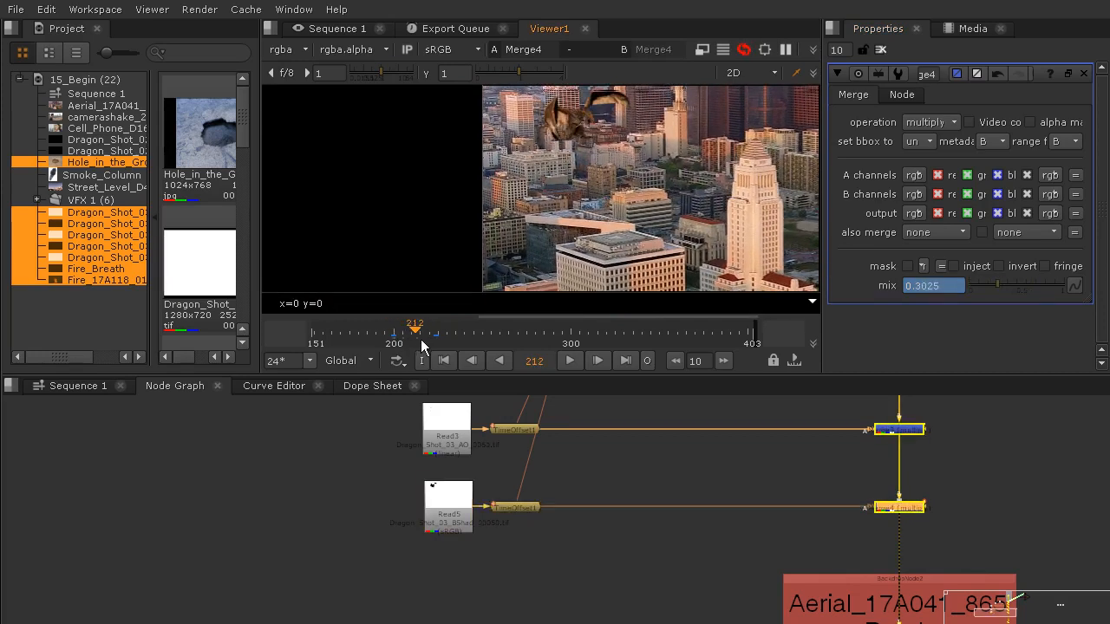
{"action": "left_click_drag", "start_coordinate": [414, 330], "coordinate": [437, 330]}
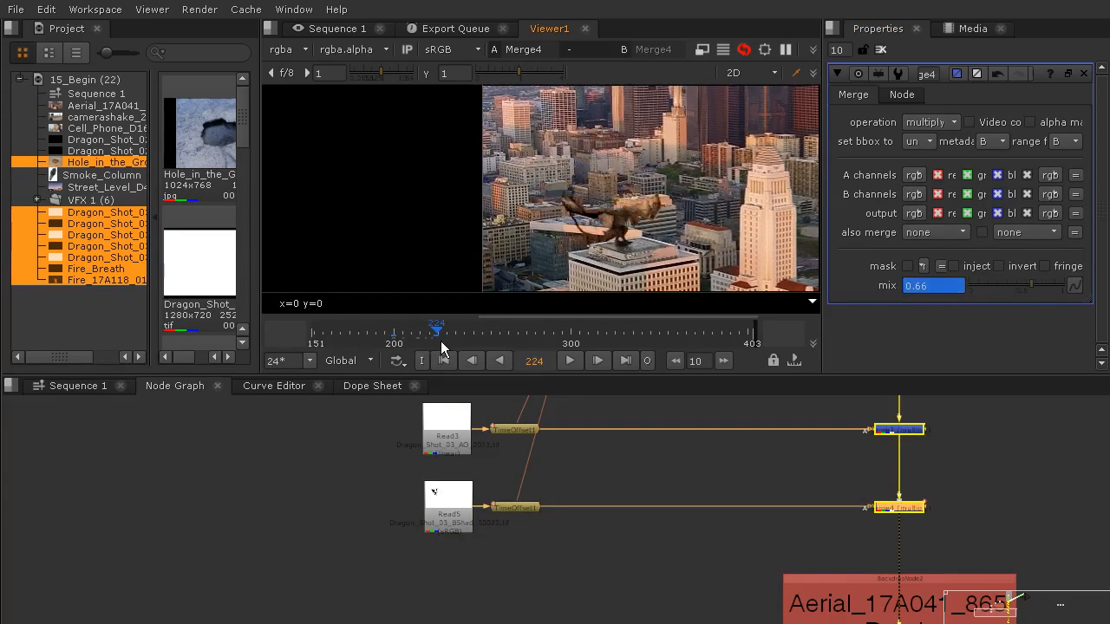
{"action": "left_click_drag", "start_coordinate": [437, 330], "coordinate": [534, 329]}
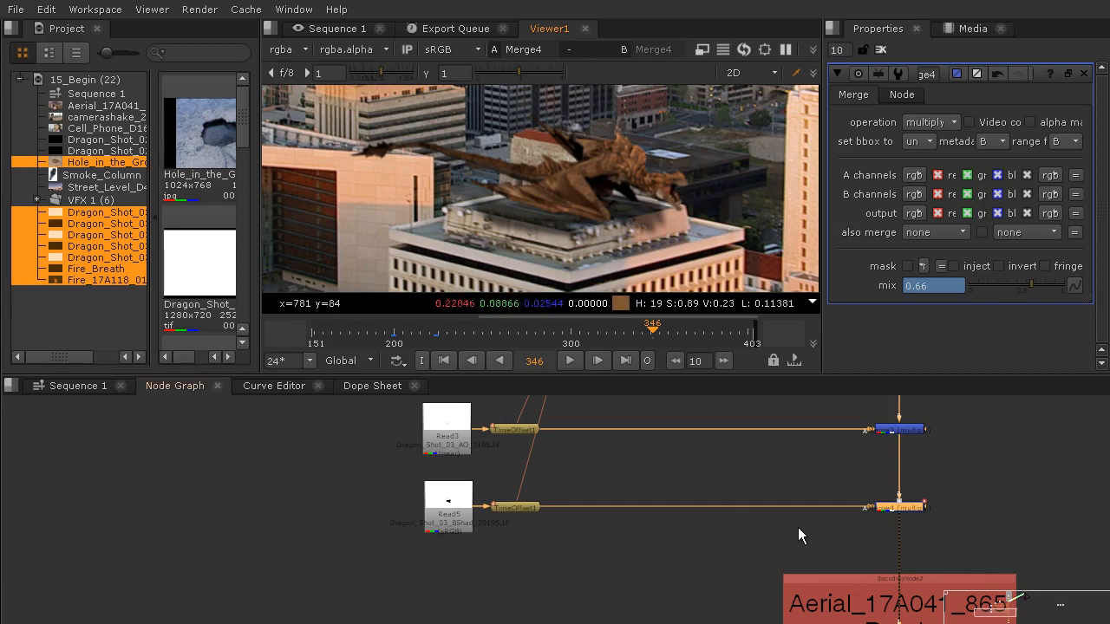
{"action": "mouse_move", "coordinate": [714, 228]}
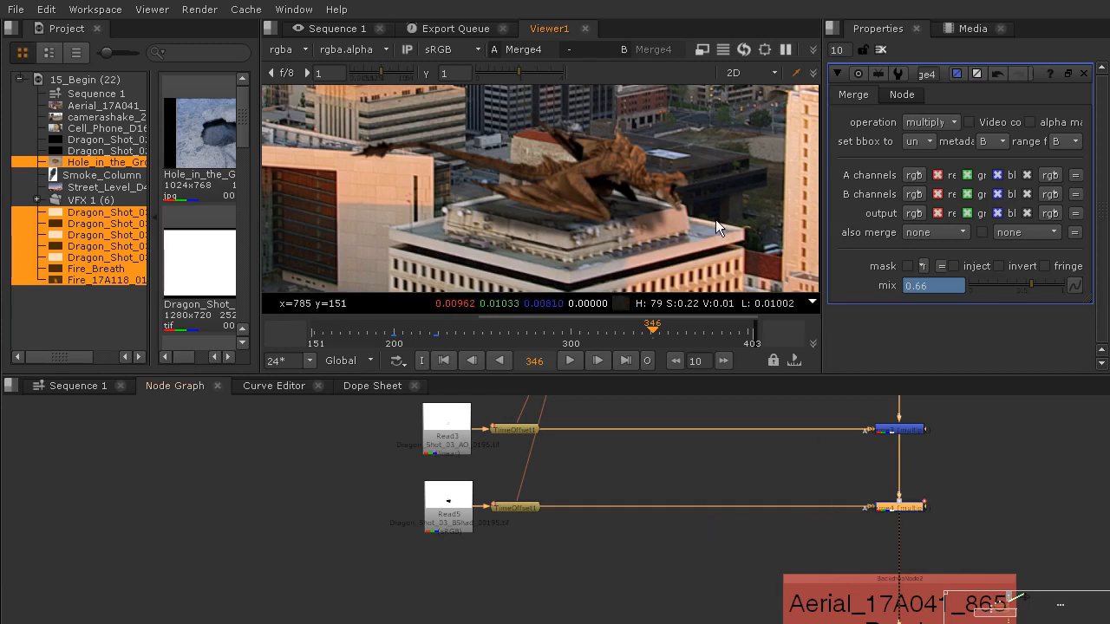
{"action": "mouse_move", "coordinate": [685, 397]}
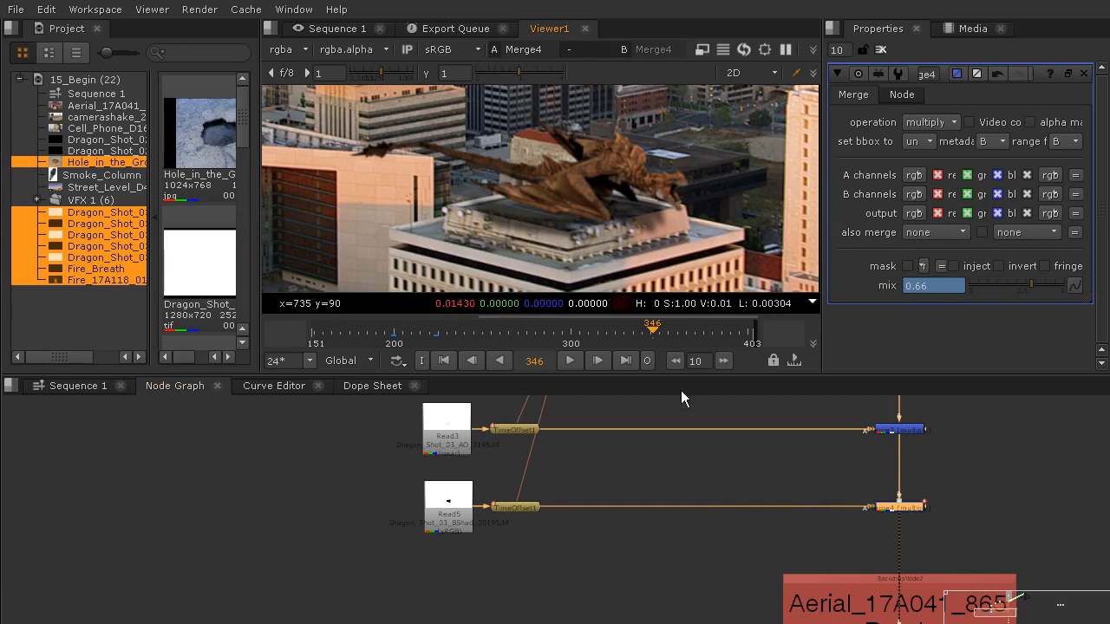
{"action": "mouse_move", "coordinate": [612, 449]}
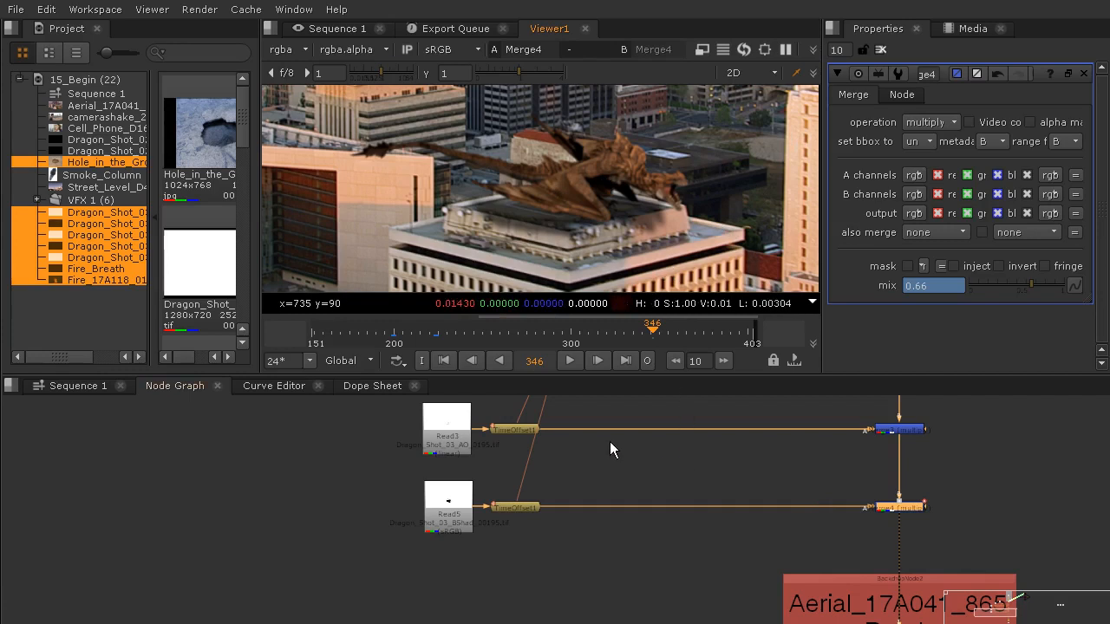
{"action": "mouse_move", "coordinate": [657, 472]}
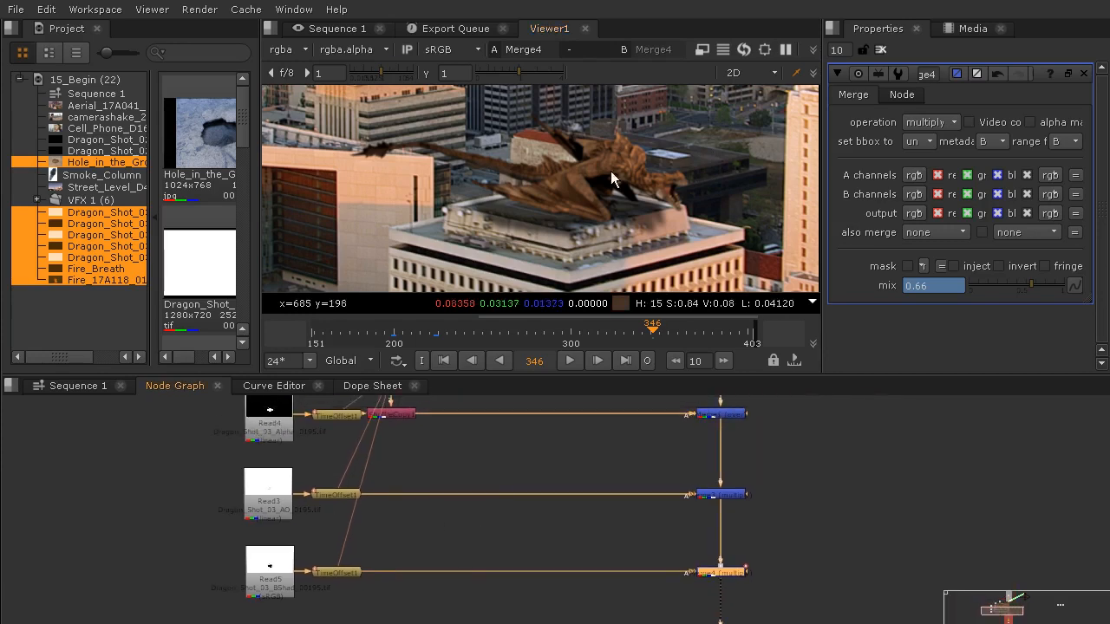
{"action": "mouse_move", "coordinate": [818, 104]}
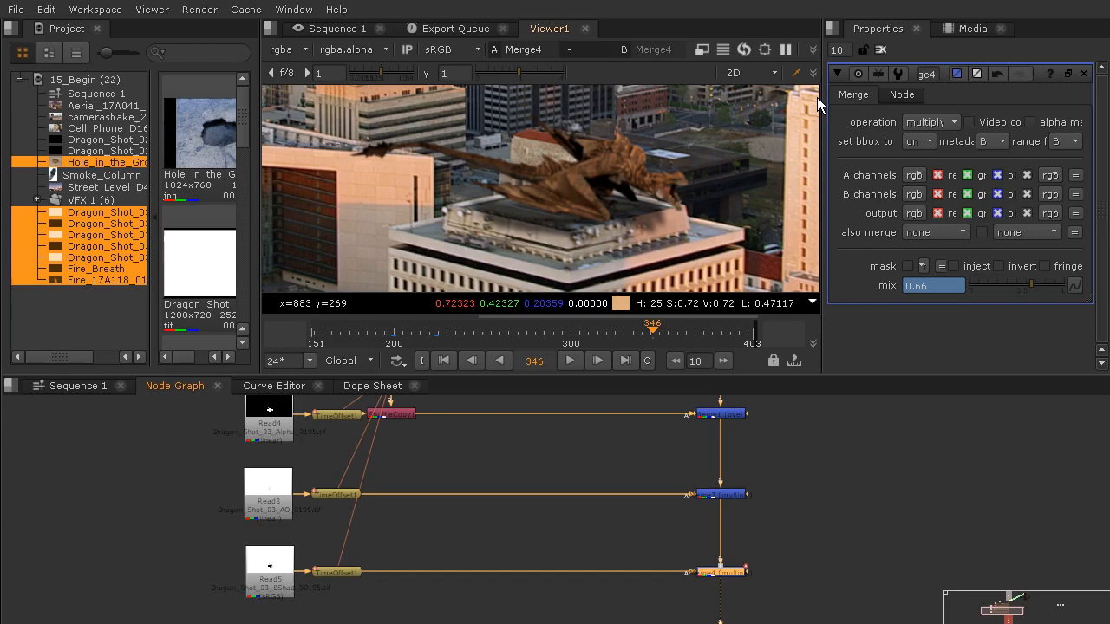
{"action": "mouse_move", "coordinate": [680, 218]}
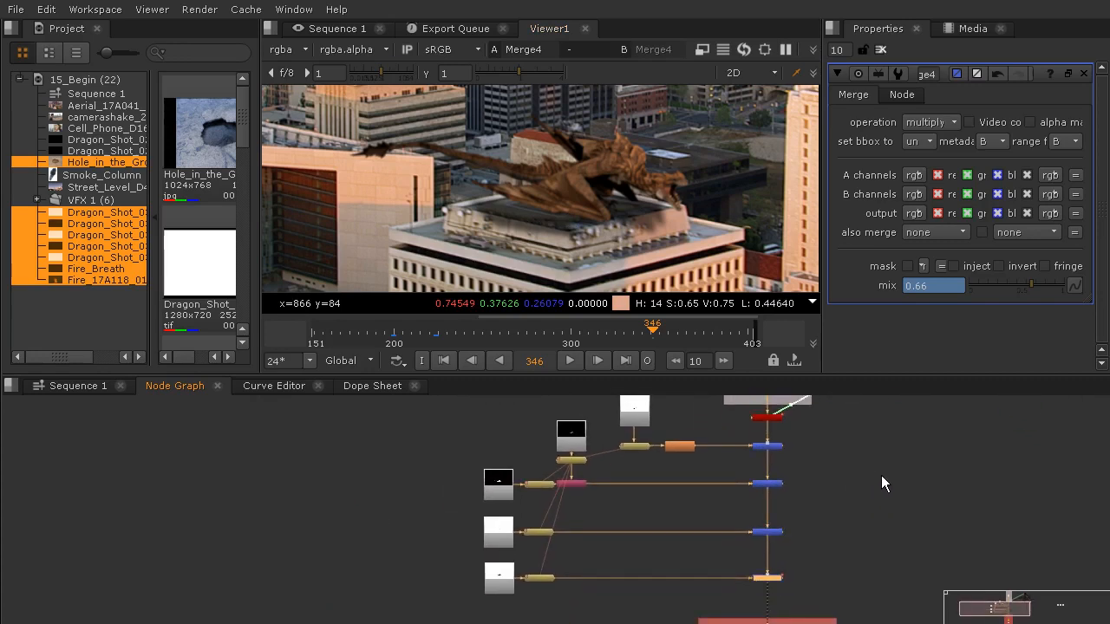
{"action": "mouse_move", "coordinate": [887, 463]}
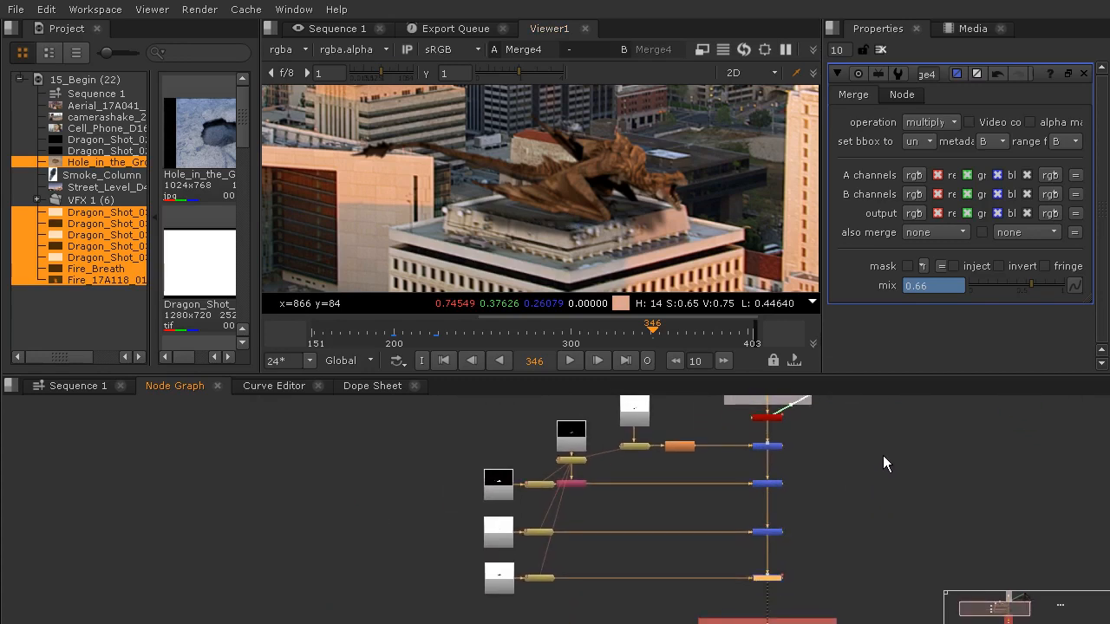
{"action": "mouse_move", "coordinate": [652, 179]}
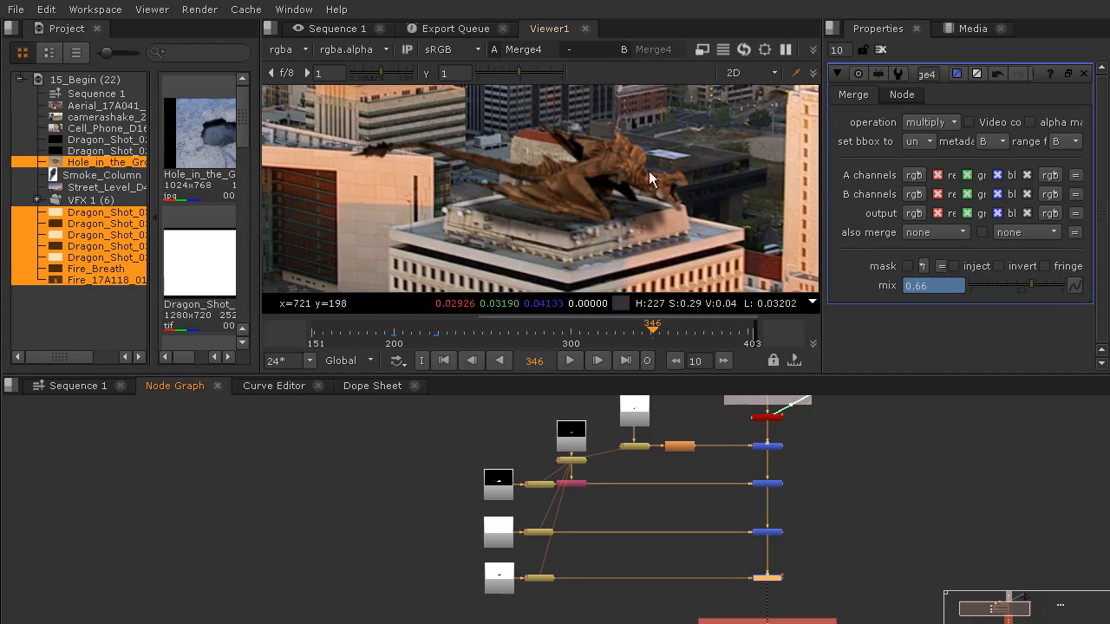
{"action": "mouse_move", "coordinate": [569, 142]}
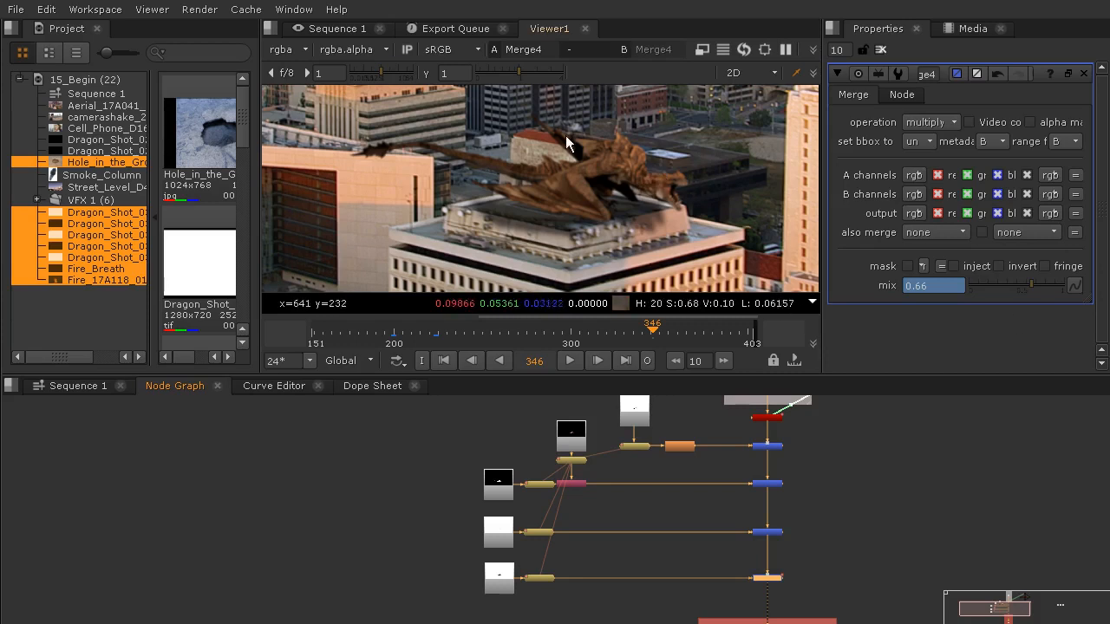
{"action": "mouse_move", "coordinate": [749, 234]}
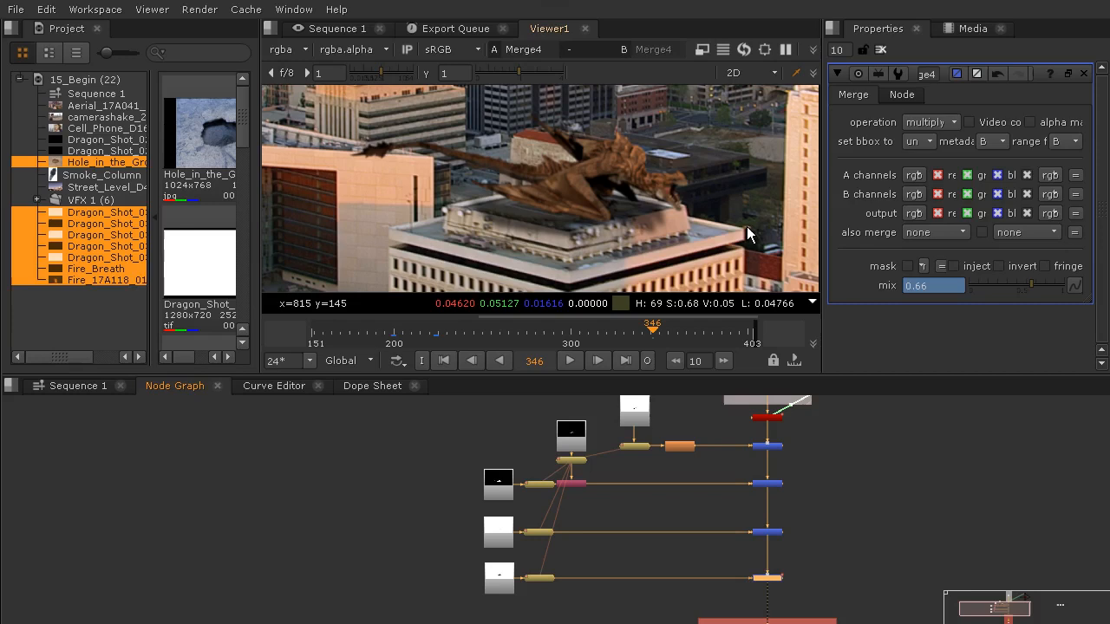